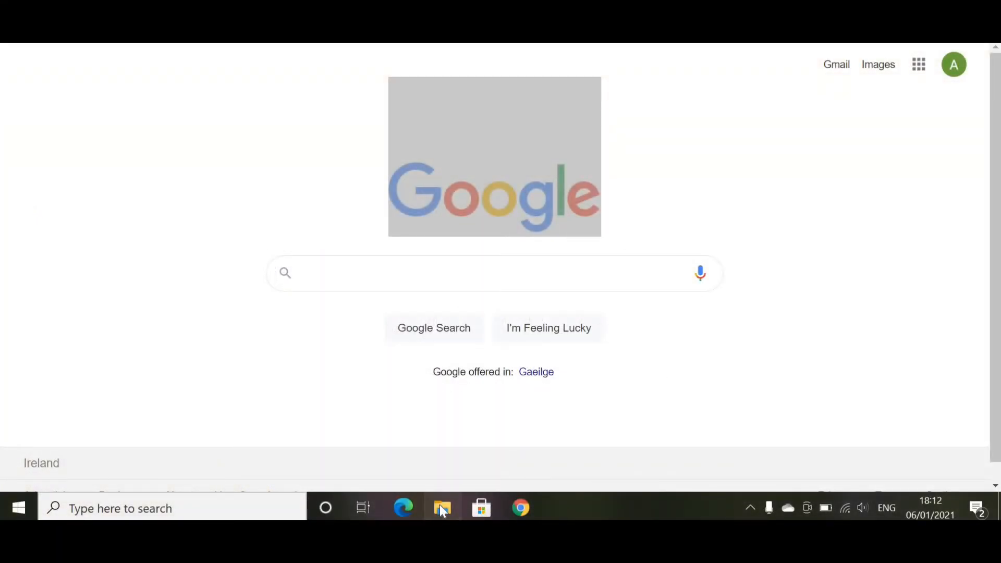
Launch File Explorer, check the layout options, and go to the Documents folder
{"action": "left_click", "coordinate": [442, 509]}
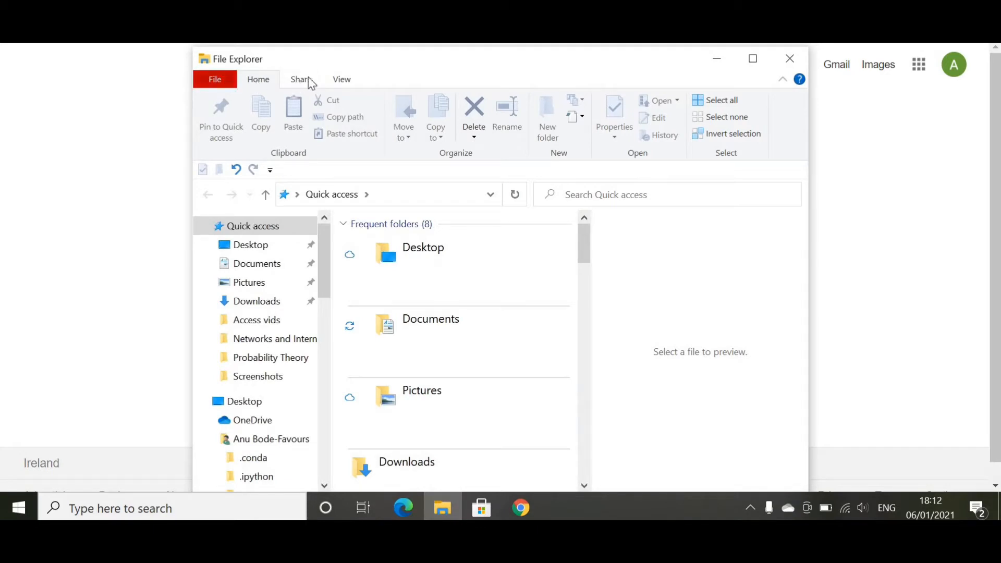
{"action": "left_click", "coordinate": [342, 79]}
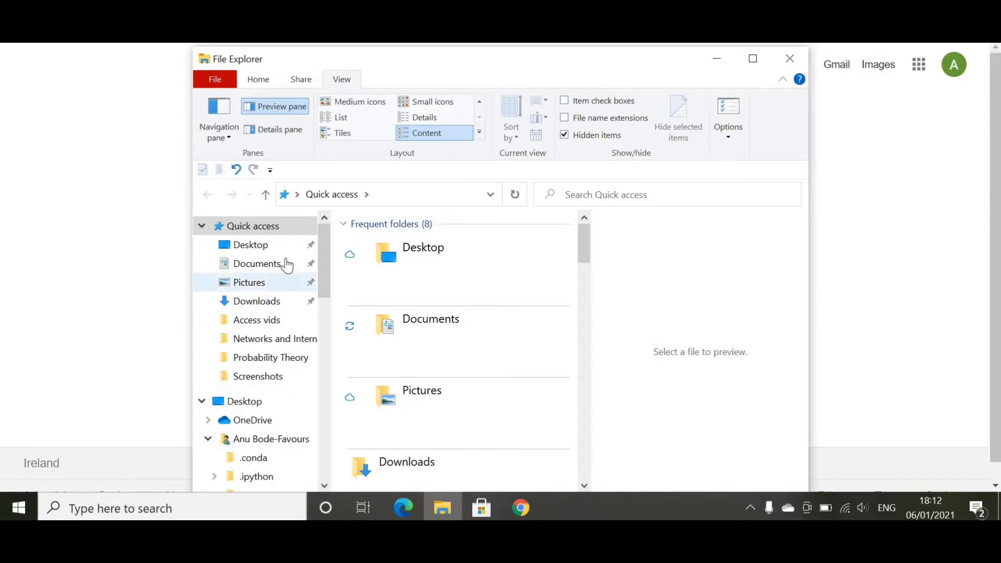
{"action": "mouse_move", "coordinate": [264, 282]}
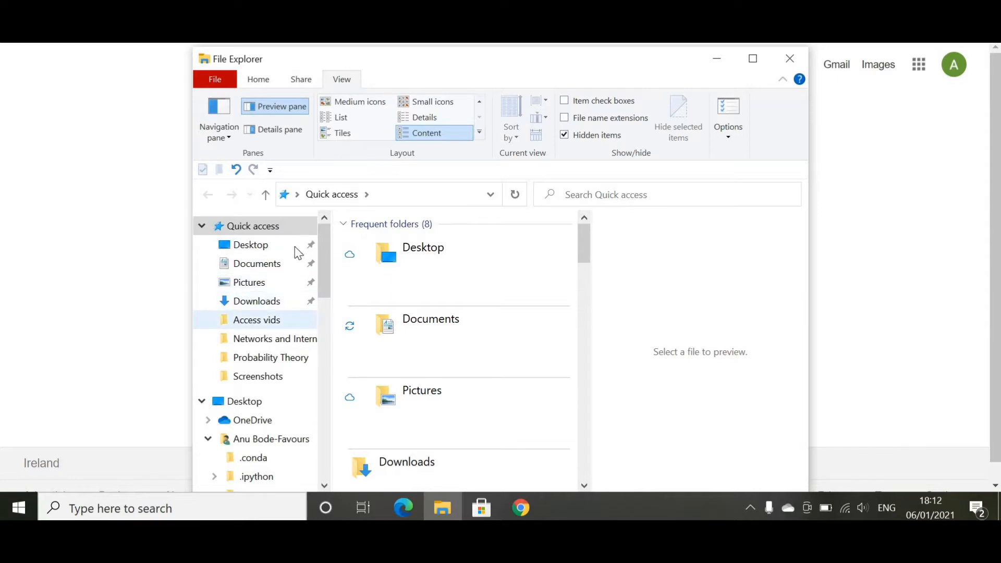
{"action": "mouse_move", "coordinate": [425, 294]}
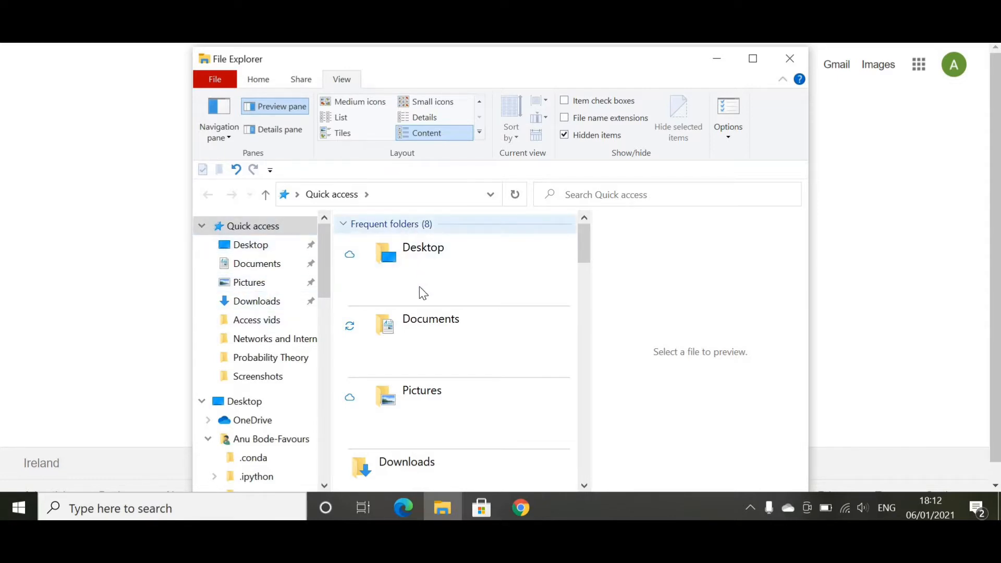
{"action": "left_click", "coordinate": [421, 390]}
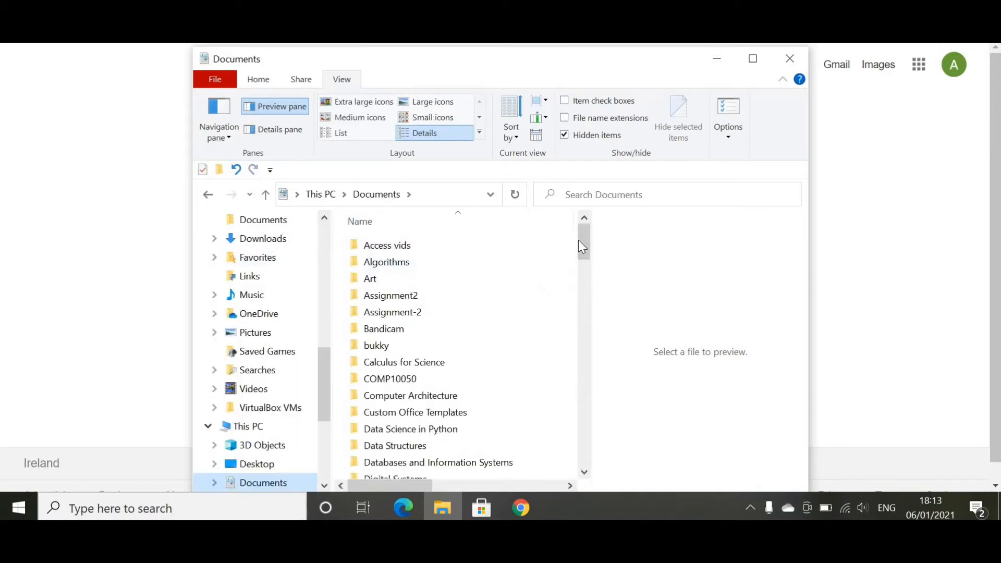
Create a folder in Documents named 'Brand New Folder'
{"action": "scroll", "scroll_direction": "down", "scroll_amount": 3}
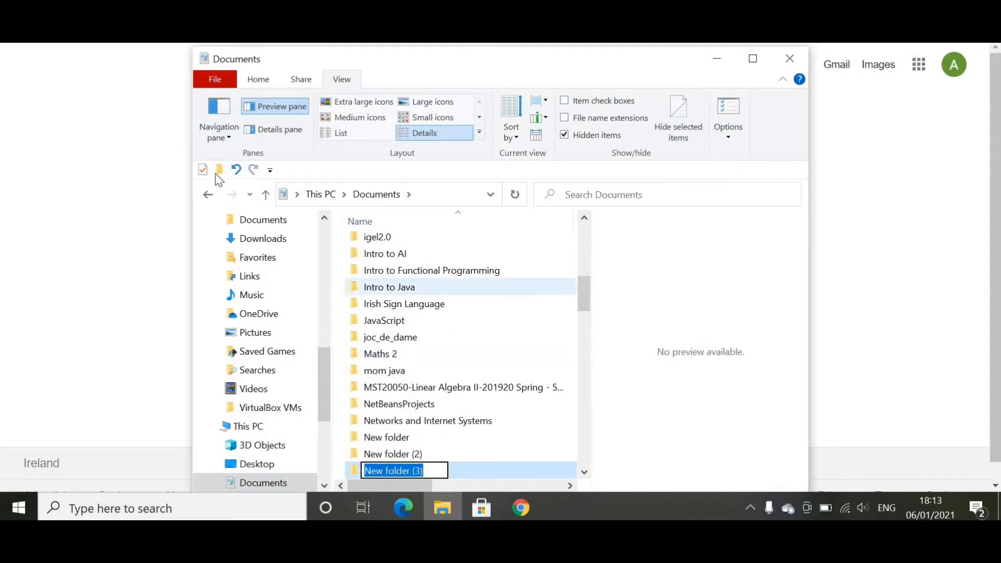
{"action": "mouse_move", "coordinate": [219, 169]}
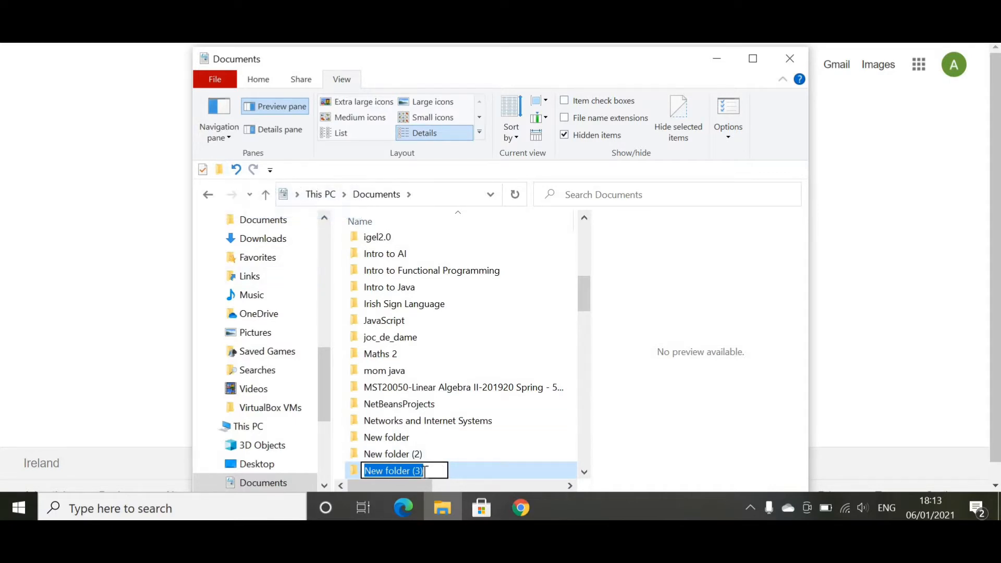
{"action": "type", "text": "B"}
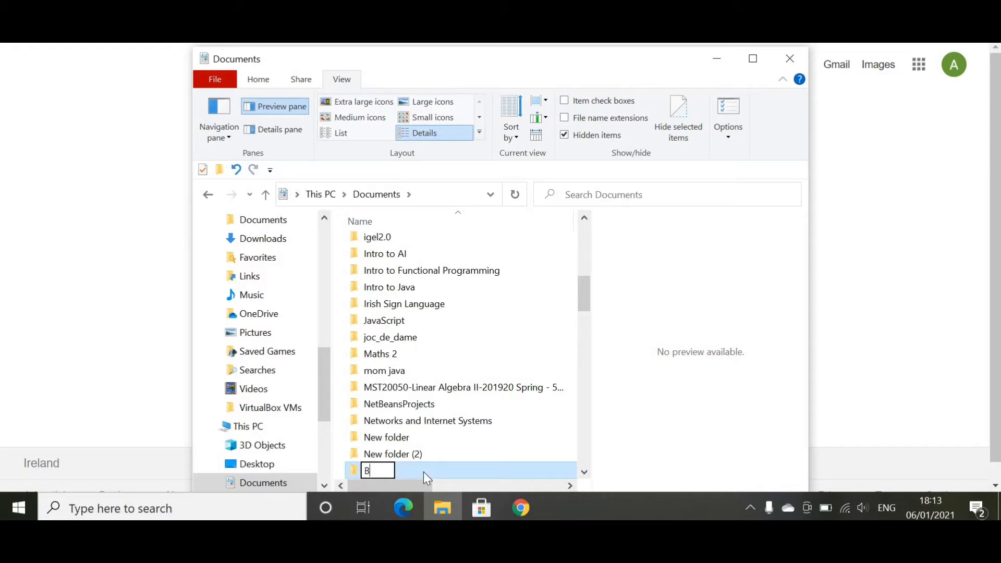
{"action": "type", "text": "rand N"}
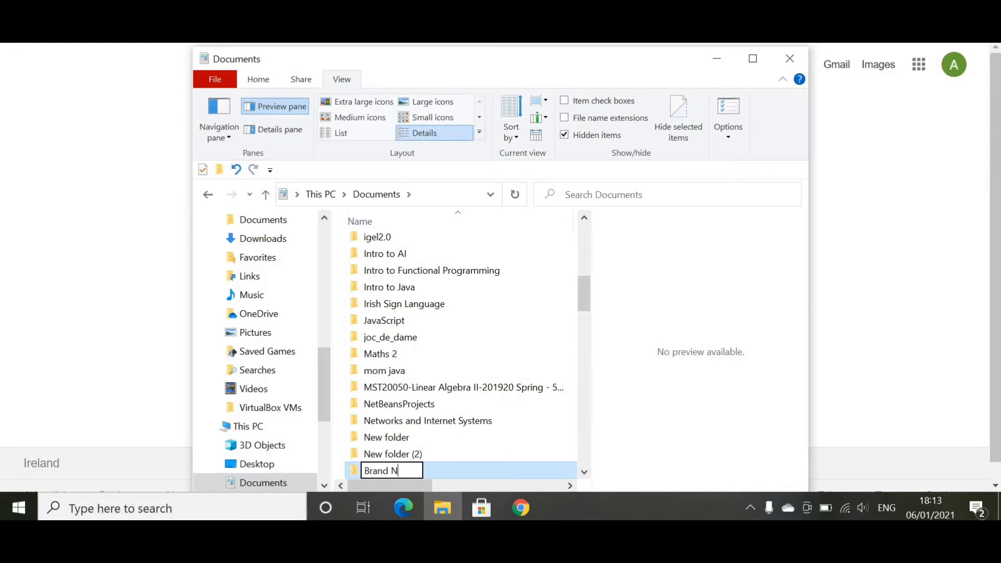
{"action": "type", "text": "ew Fol"}
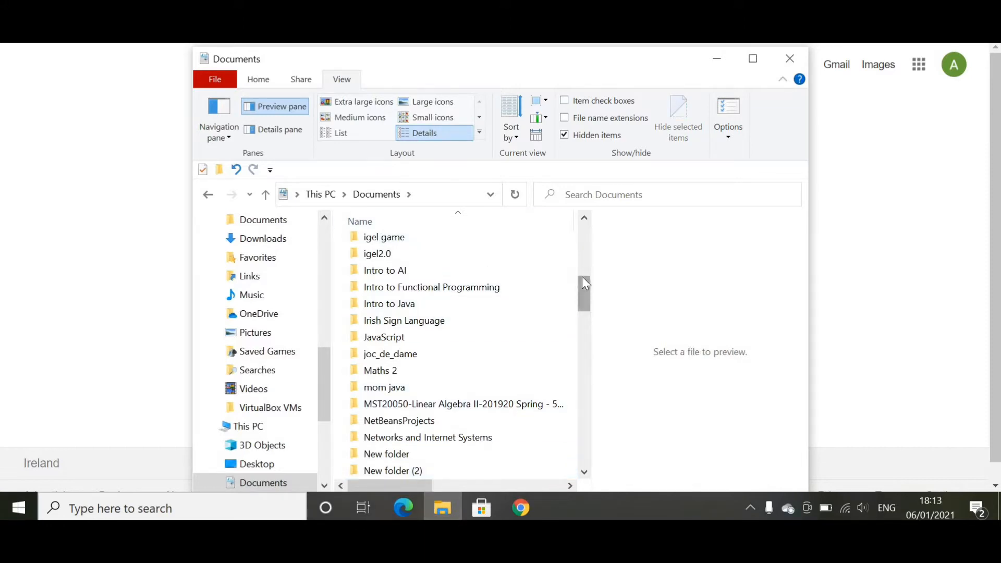
{"action": "scroll", "scroll_direction": "up", "scroll_amount": 3}
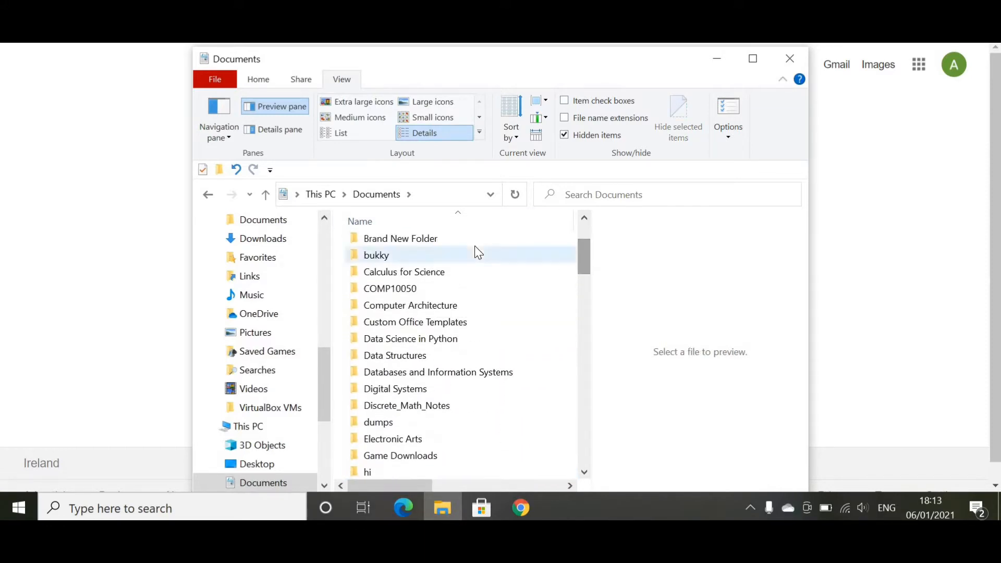
{"action": "double_click", "coordinate": [400, 238]}
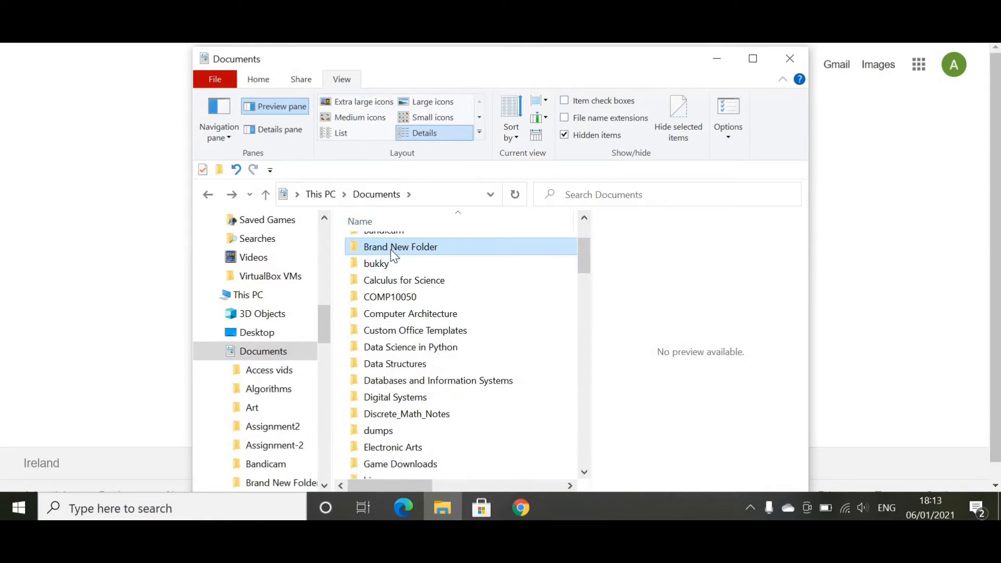
{"action": "right_click", "coordinate": [400, 247]}
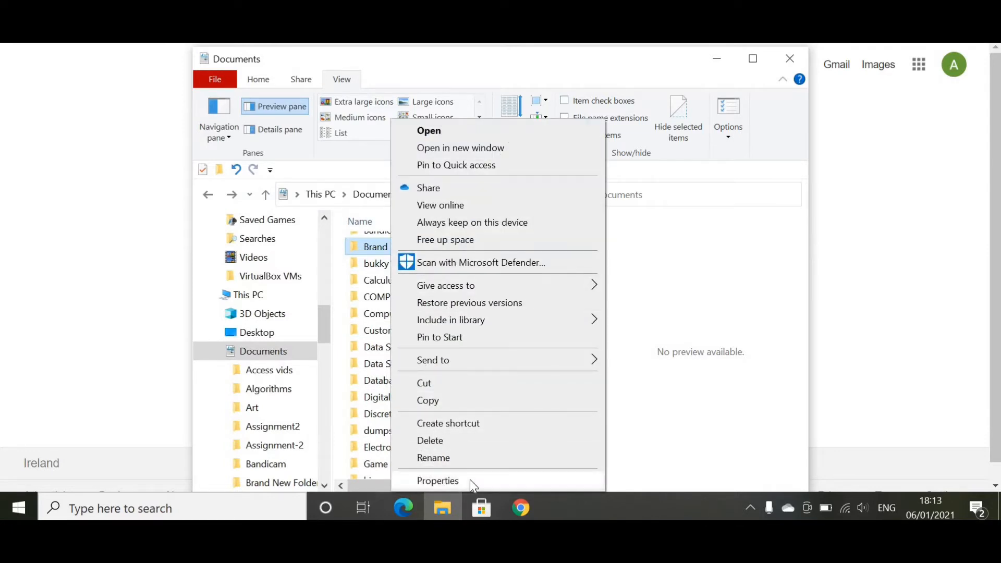
{"action": "left_click", "coordinate": [438, 481]}
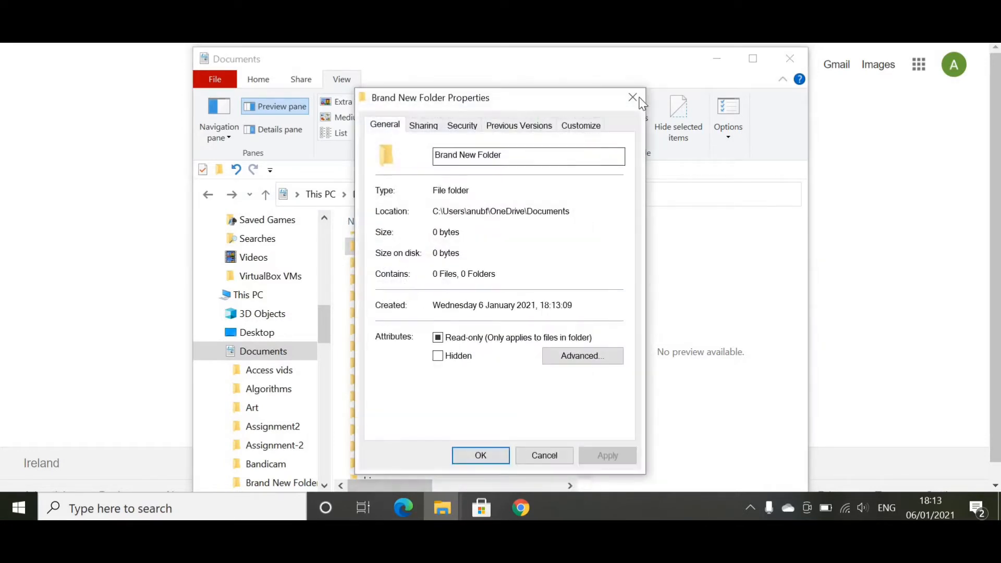
{"action": "left_click", "coordinate": [632, 98]}
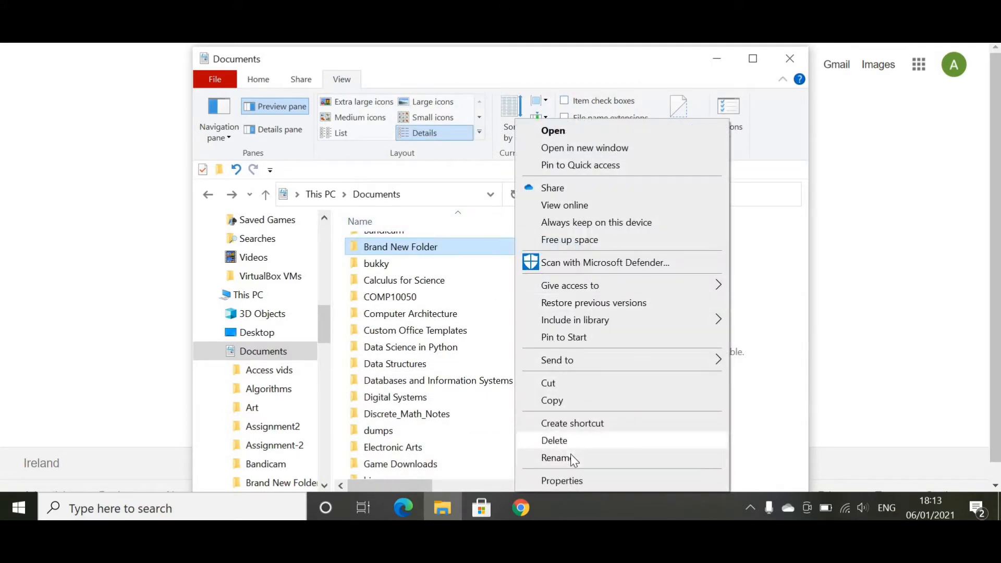
{"action": "mouse_move", "coordinate": [604, 289]}
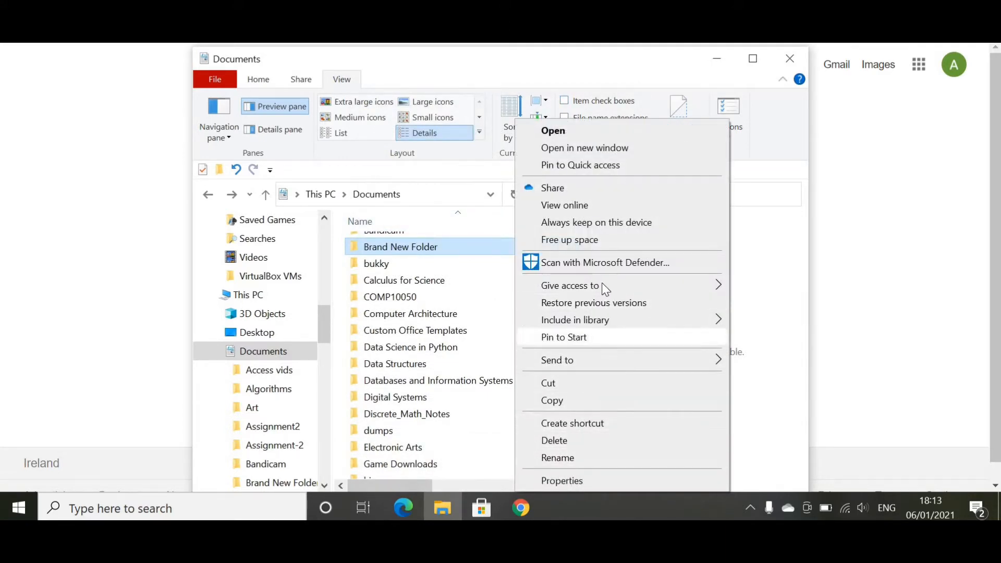
{"action": "mouse_move", "coordinate": [576, 382]}
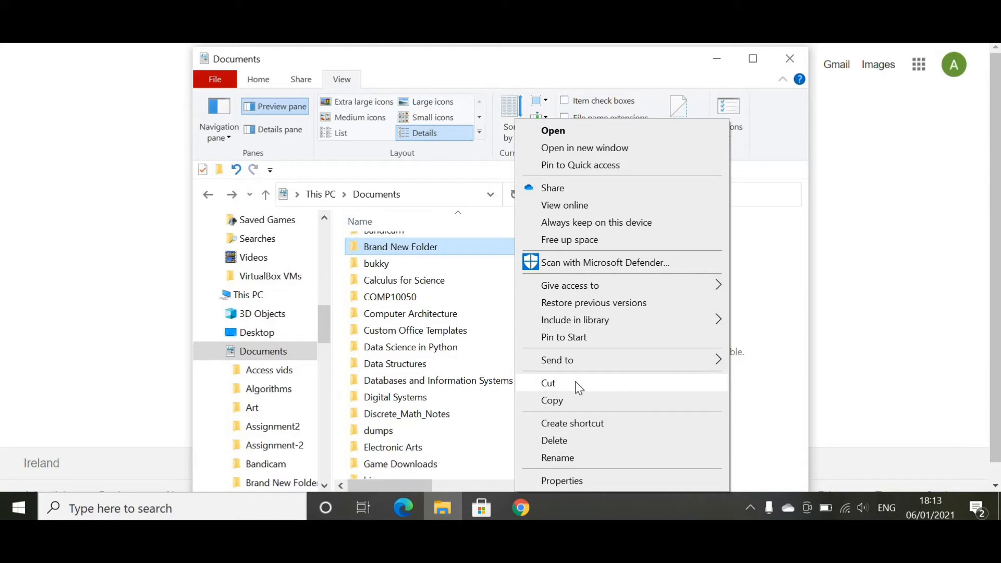
{"action": "mouse_move", "coordinate": [584, 147]}
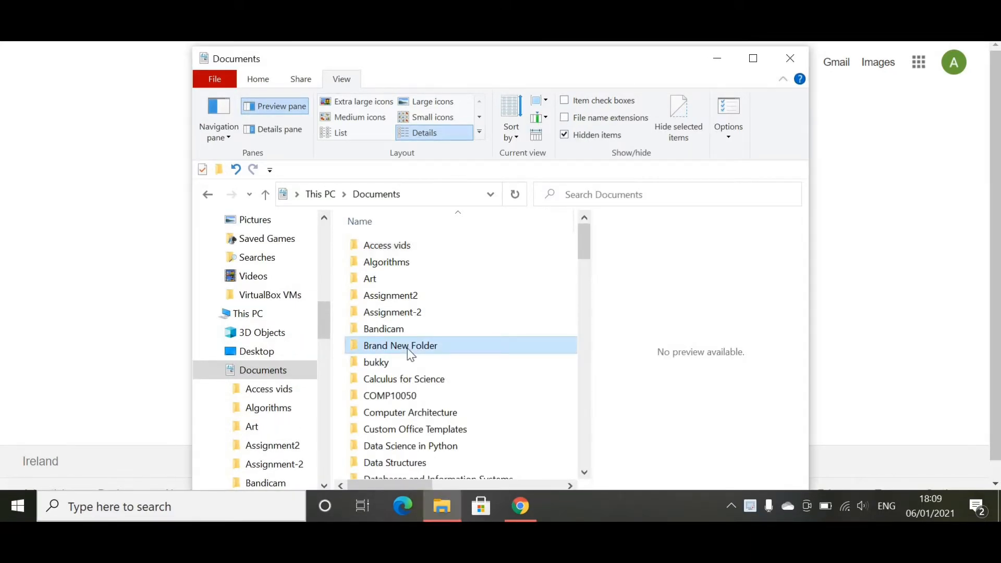
Inside Brand New Folder, delete the blaNK document and bring up the folder's context menu
{"action": "double_click", "coordinate": [401, 345]}
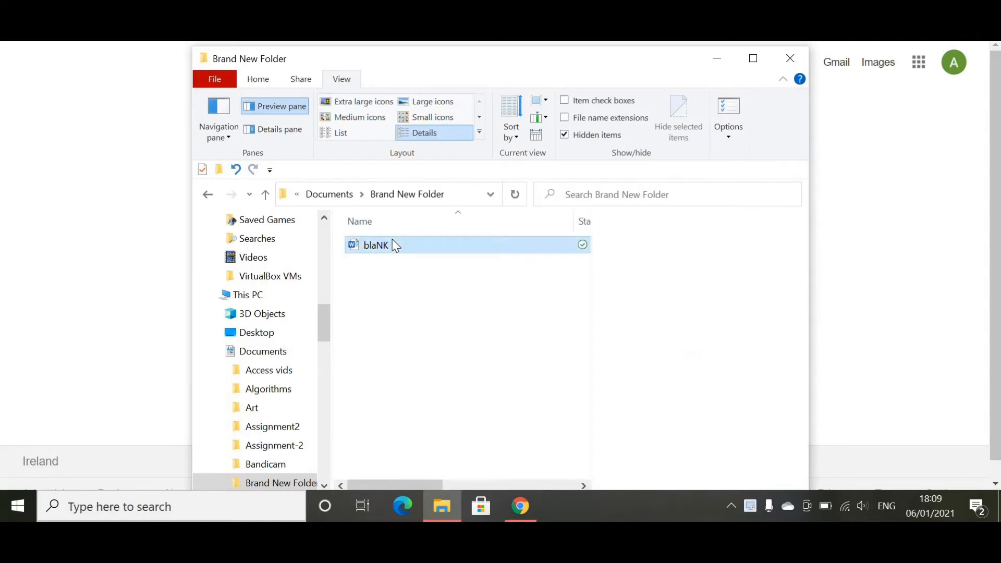
{"action": "right_click", "coordinate": [376, 245]}
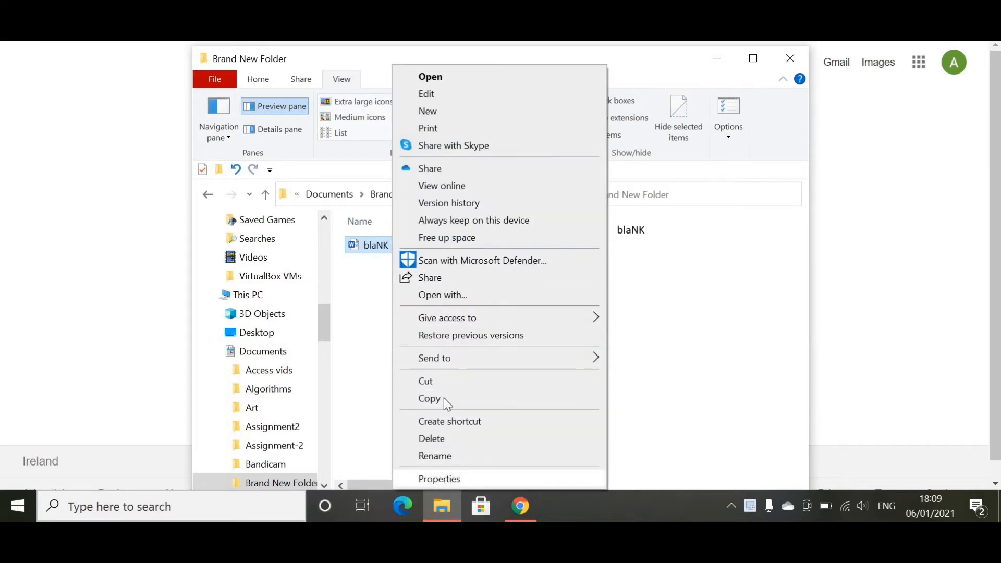
{"action": "mouse_move", "coordinate": [466, 163]}
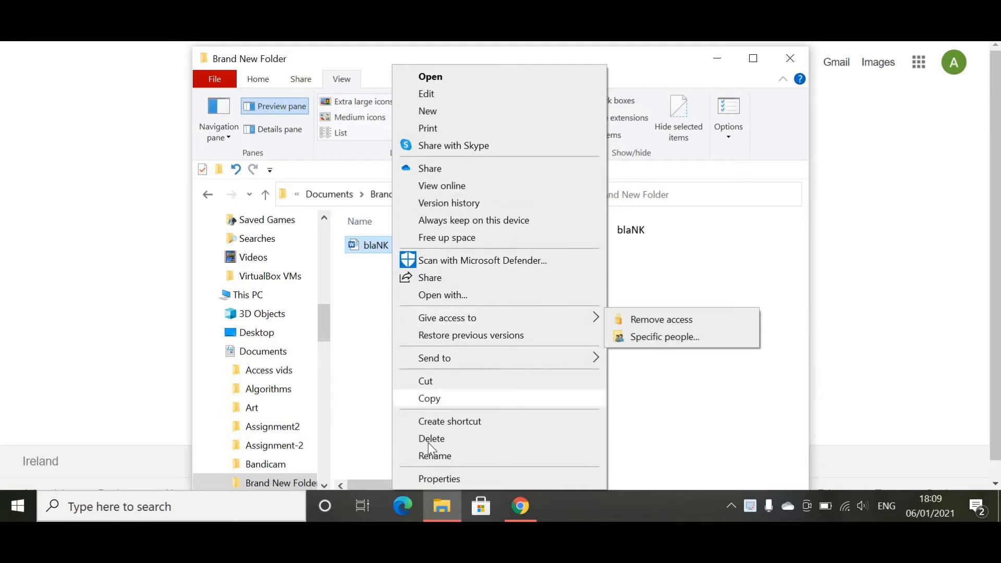
{"action": "left_click", "coordinate": [431, 439]}
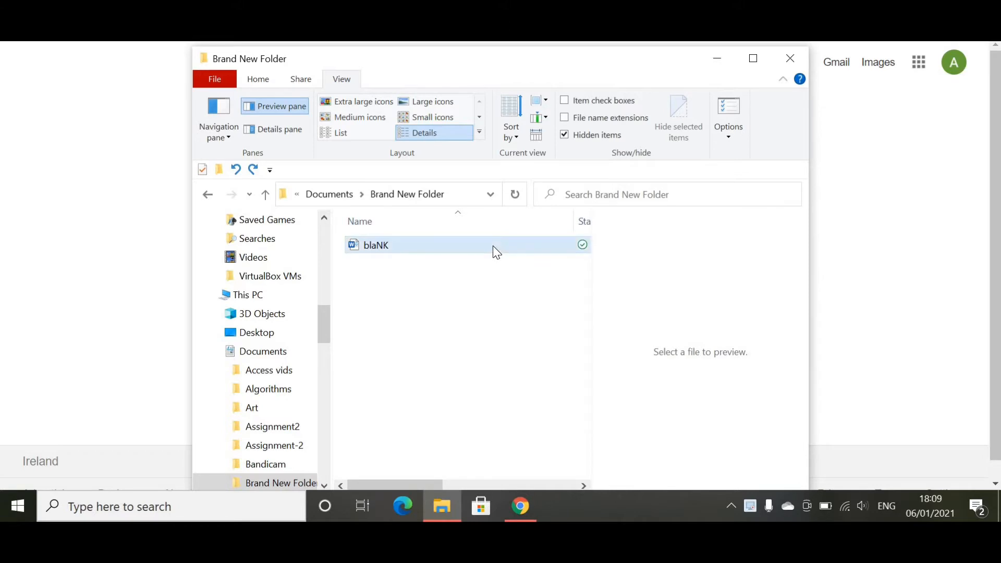
{"action": "right_click", "coordinate": [472, 250]}
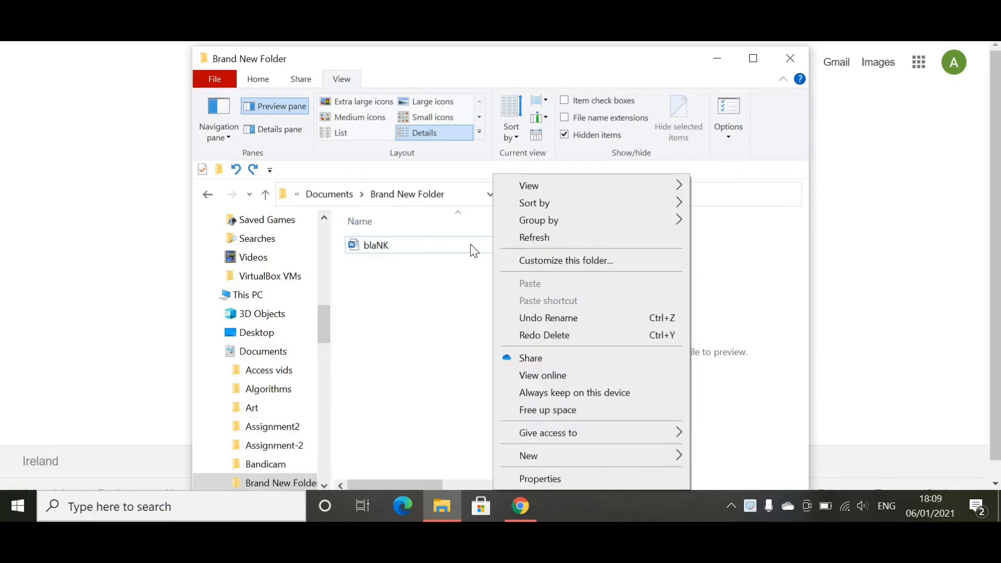
{"action": "right_click", "coordinate": [376, 245]}
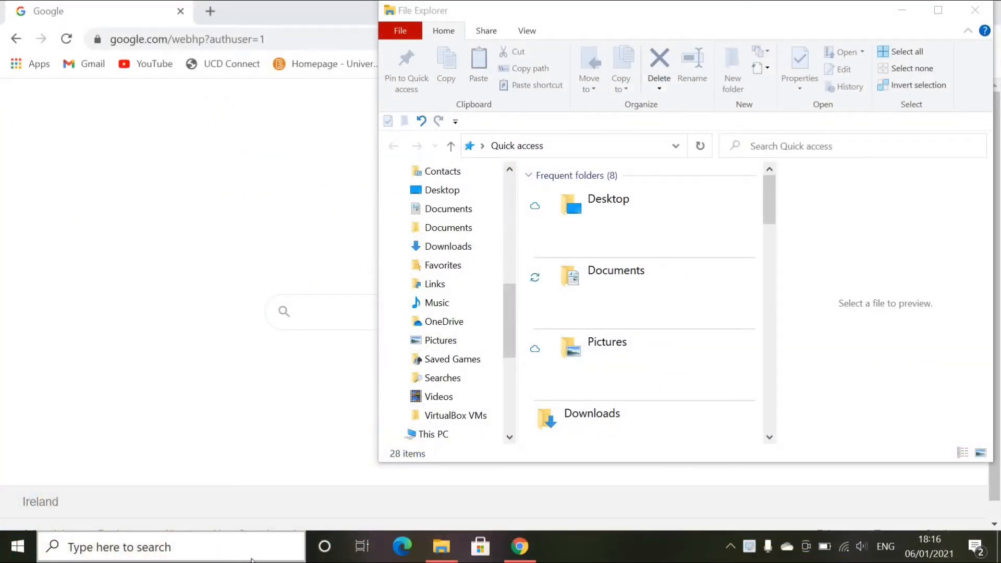
Launch Word via search, maximize the start screen, and type 'Random,' in a blank document
{"action": "type", "text": "word"}
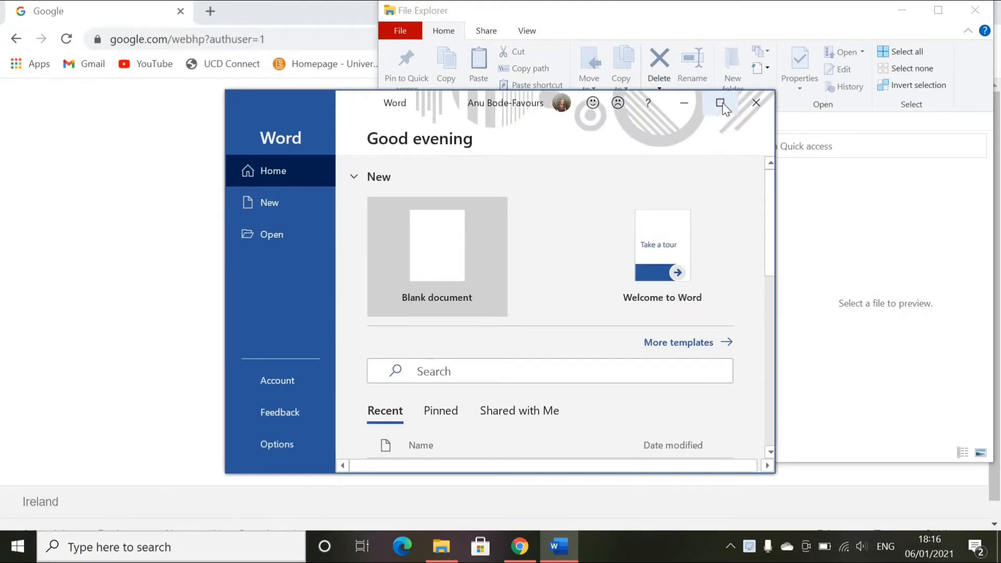
{"action": "left_click", "coordinate": [723, 103]}
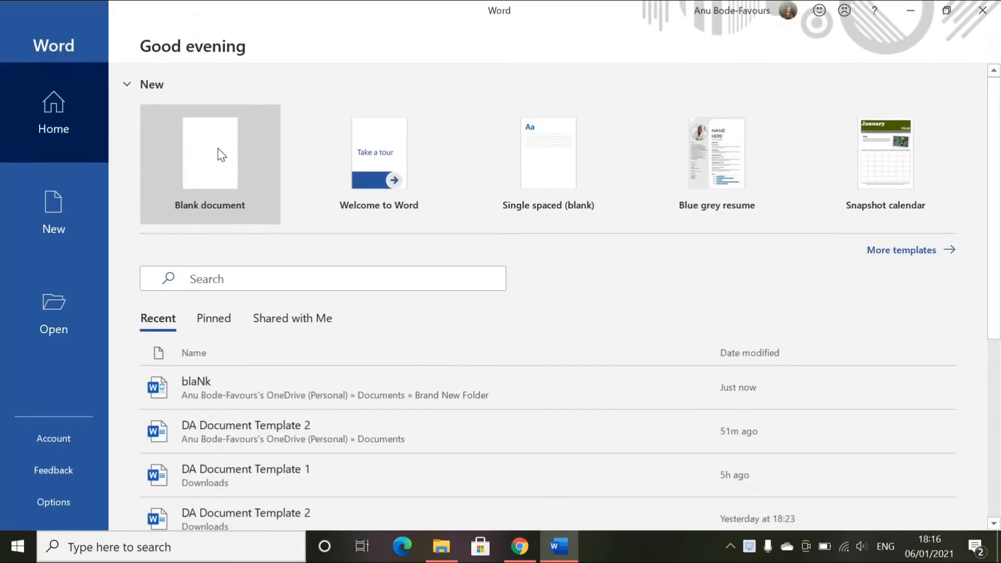
{"action": "left_click", "coordinate": [210, 154]}
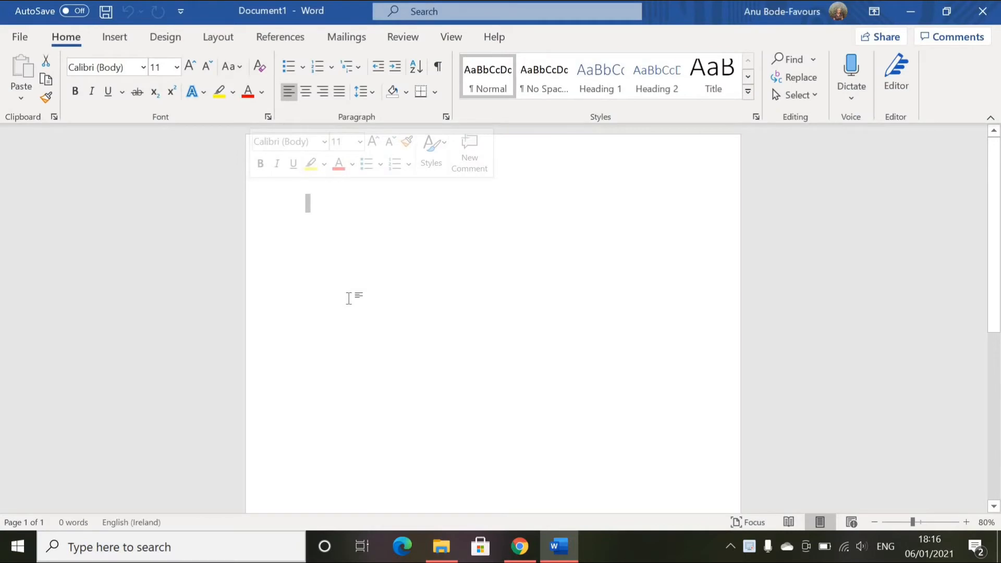
{"action": "type", "text": "ra"}
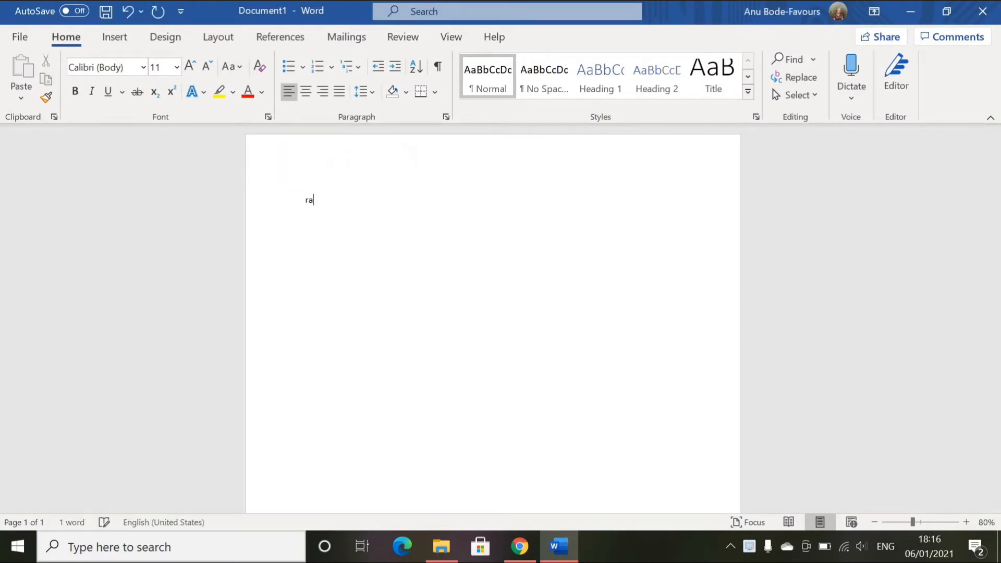
{"action": "type", "text": "ndom,"}
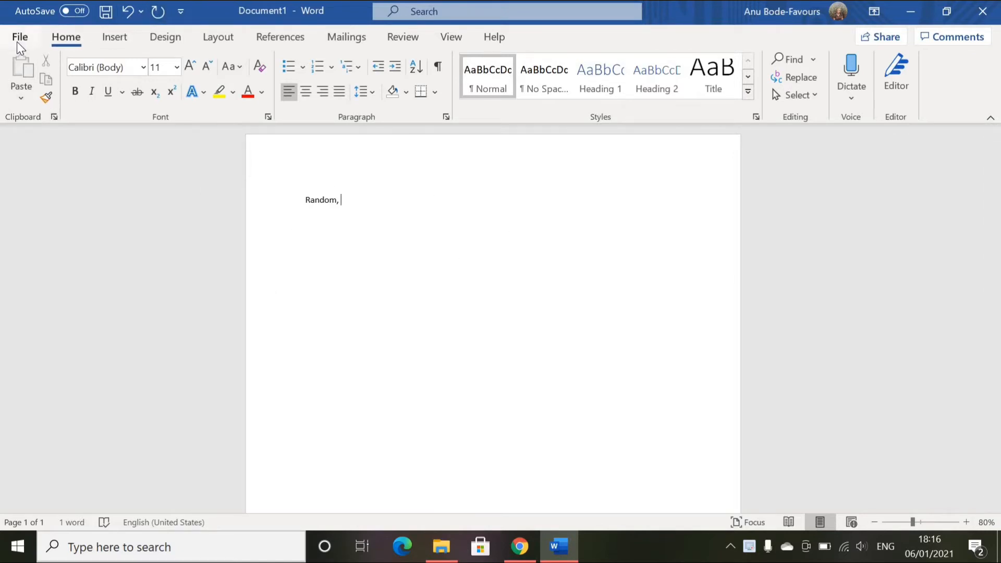
Save the document as 'Random' in Documents > Brand New Folder using Save As
{"action": "left_click", "coordinate": [20, 36]}
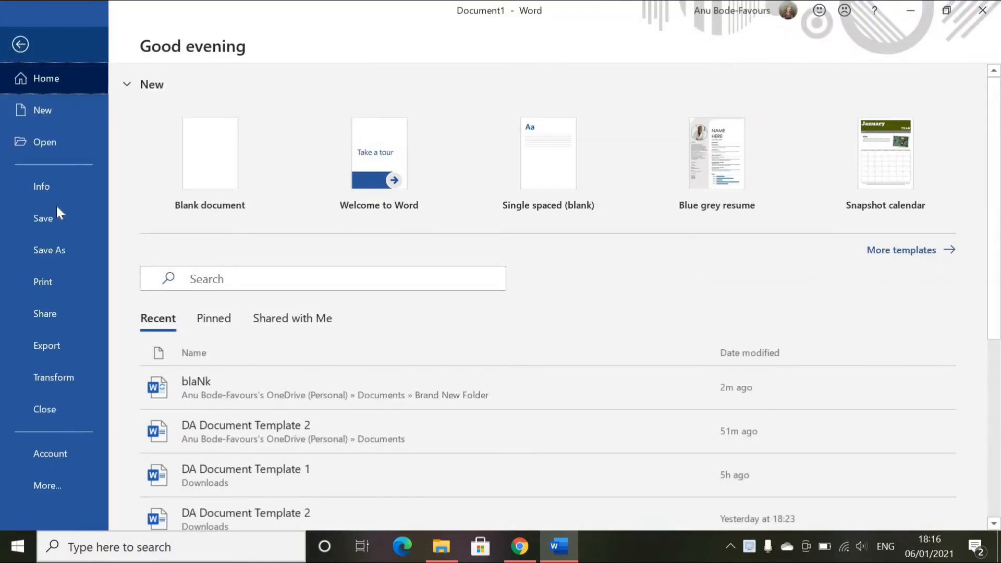
{"action": "left_click", "coordinate": [49, 249]}
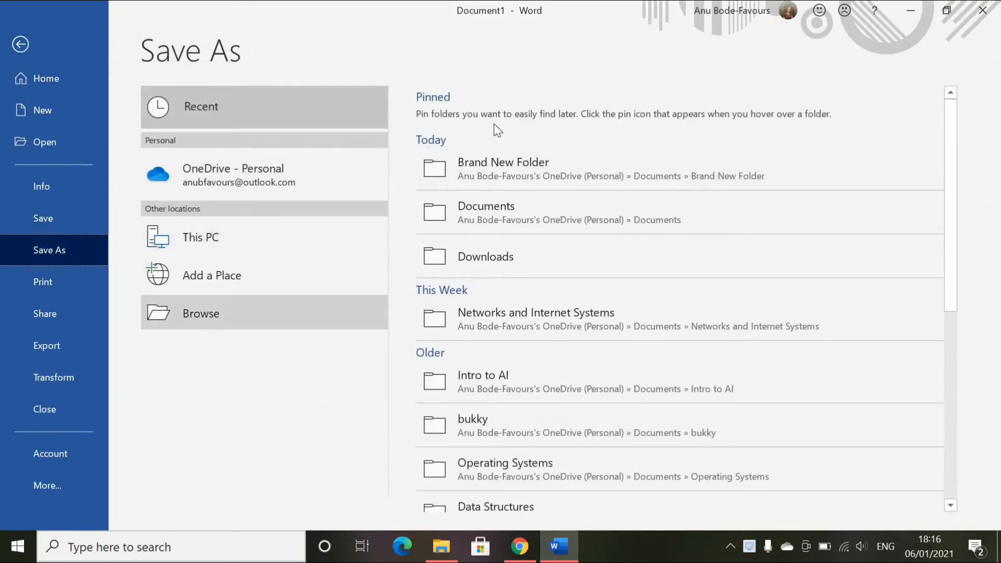
{"action": "mouse_move", "coordinate": [507, 418]}
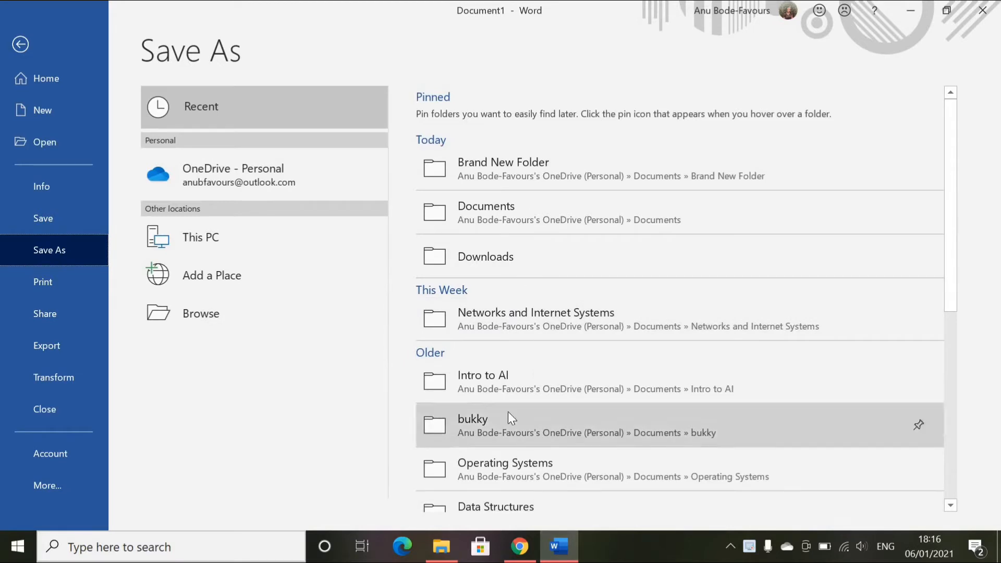
{"action": "mouse_move", "coordinate": [249, 331]}
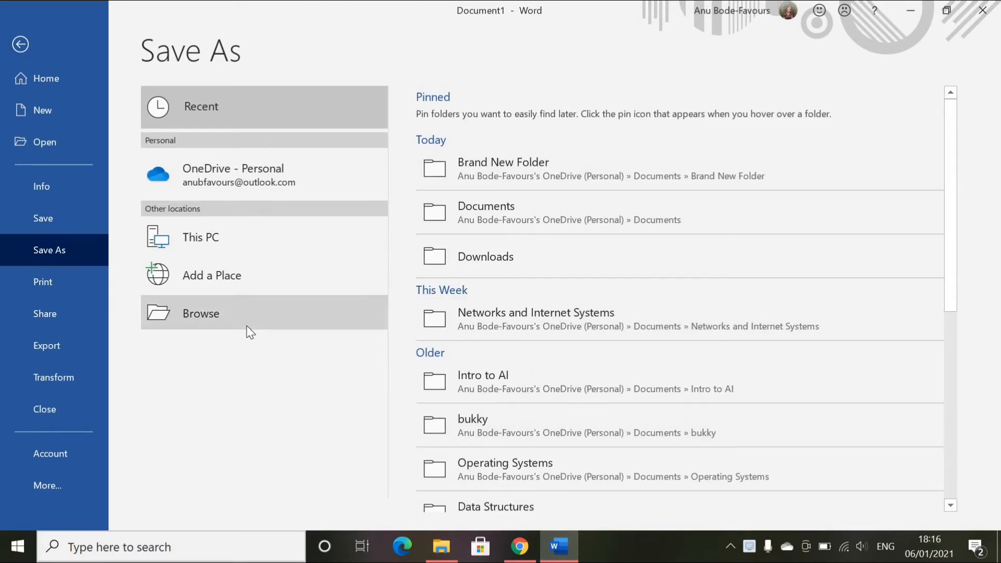
{"action": "left_click", "coordinate": [200, 313]}
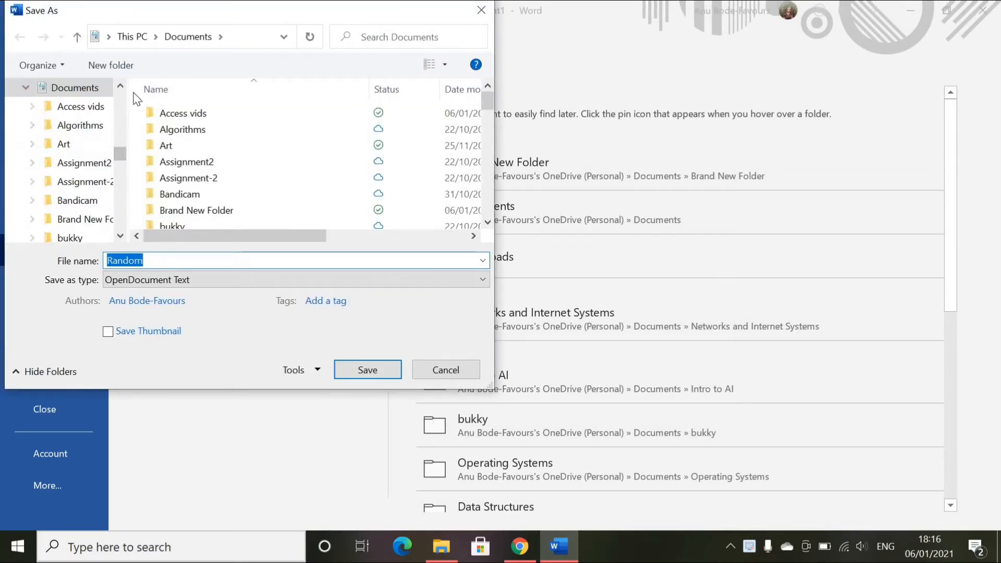
{"action": "scroll", "scroll_direction": "up", "scroll_amount": 3}
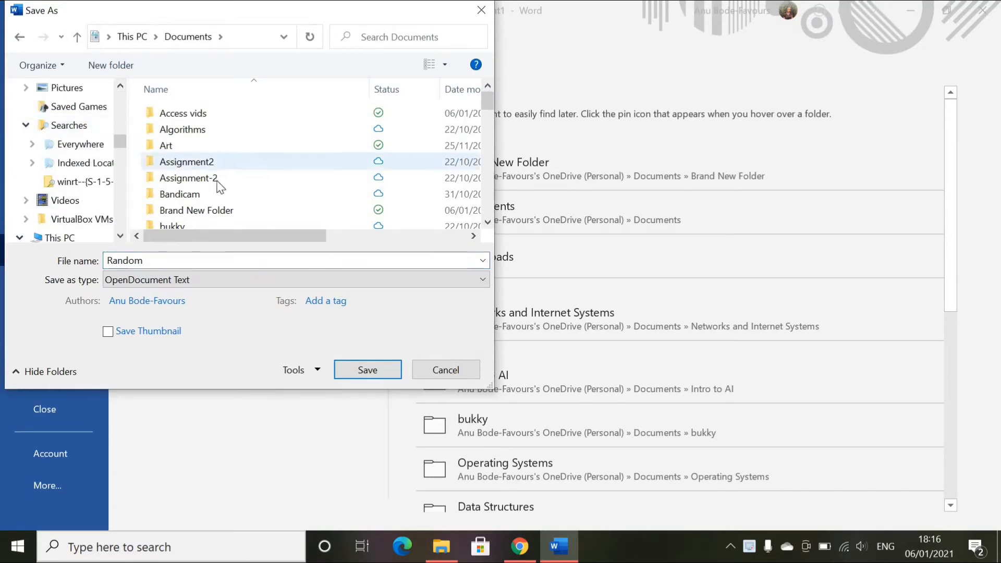
{"action": "mouse_move", "coordinate": [210, 210]}
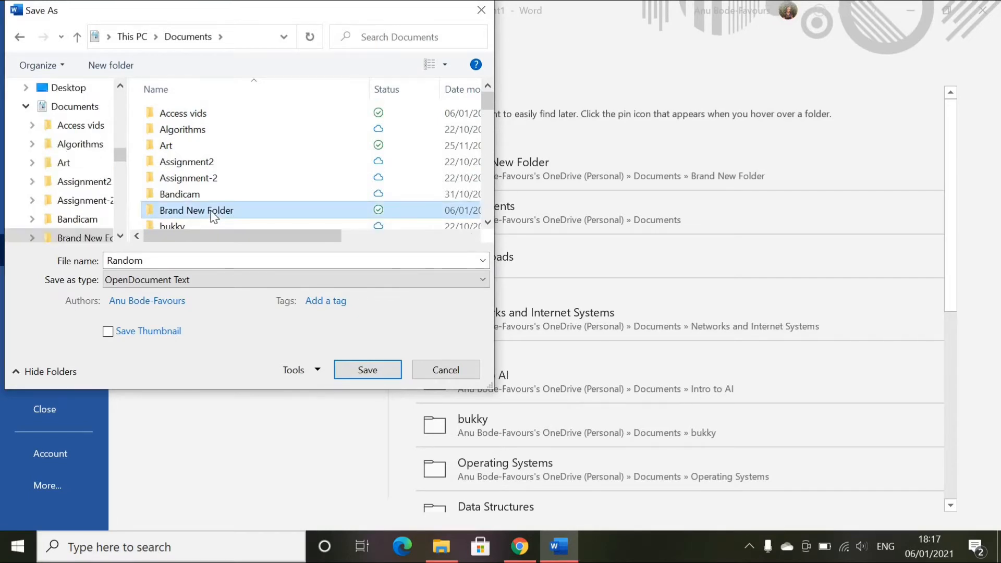
{"action": "double_click", "coordinate": [196, 210]}
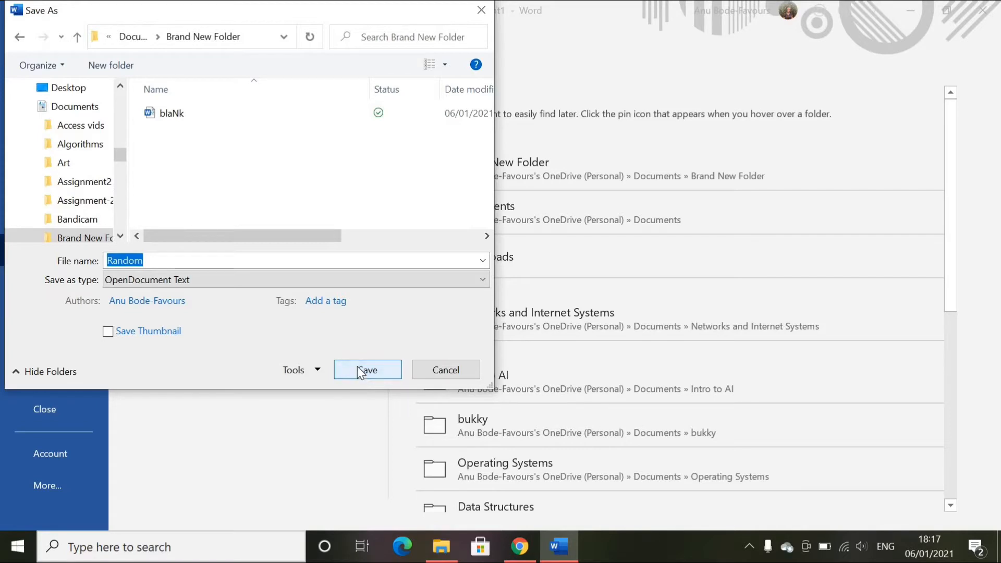
{"action": "left_click", "coordinate": [367, 370]}
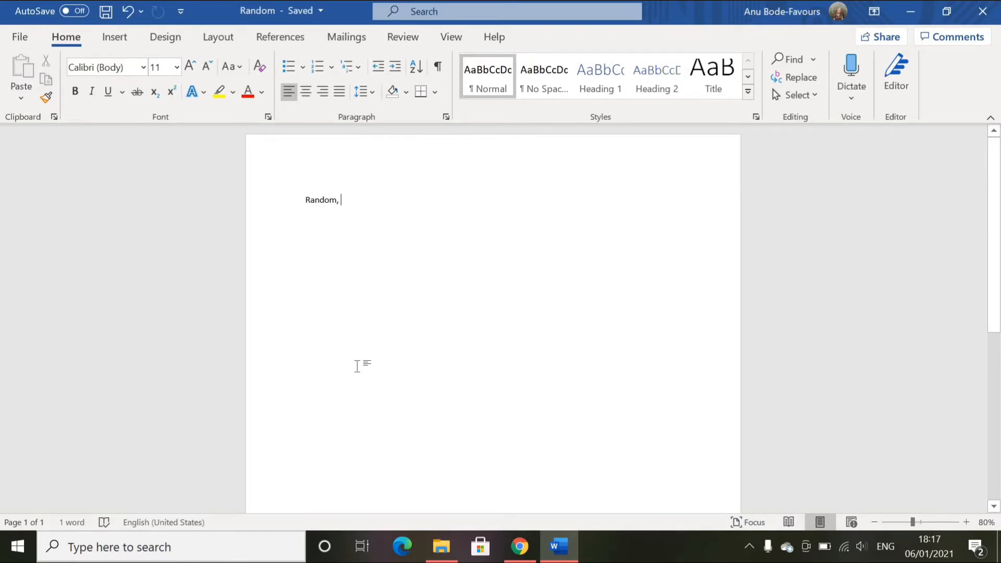
{"action": "mouse_move", "coordinate": [423, 231]}
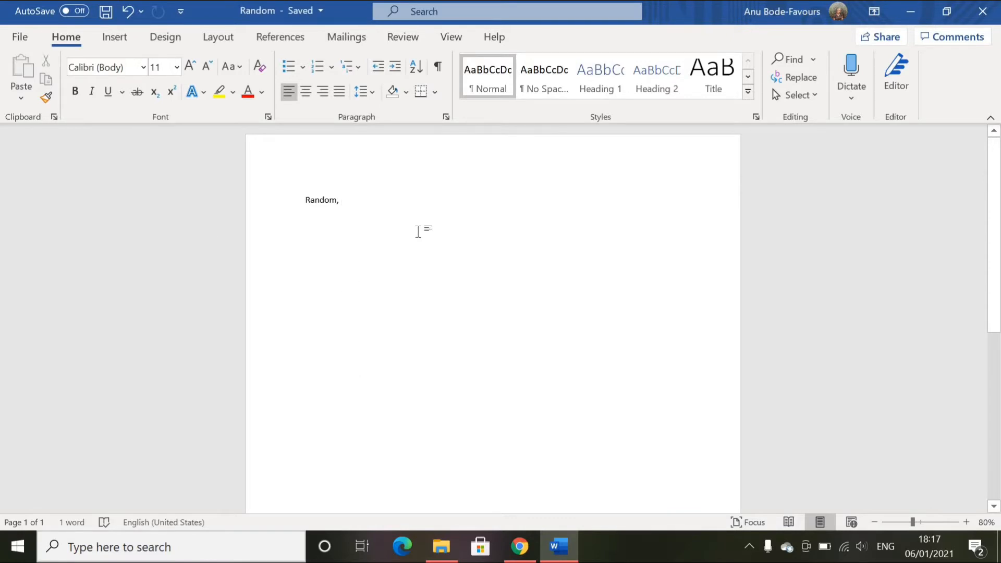
{"action": "mouse_move", "coordinate": [196, 188]}
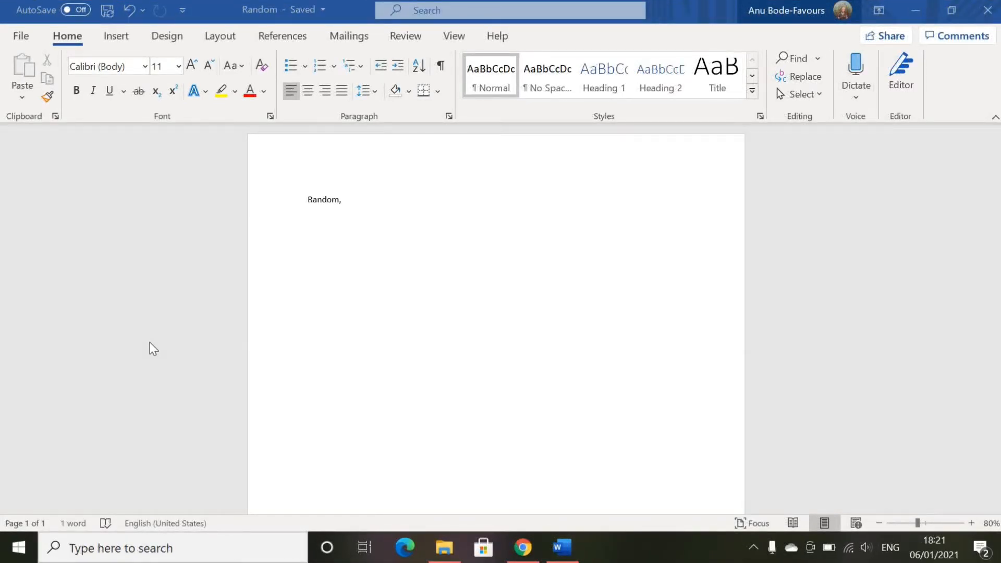
{"action": "left_click", "coordinate": [443, 548]}
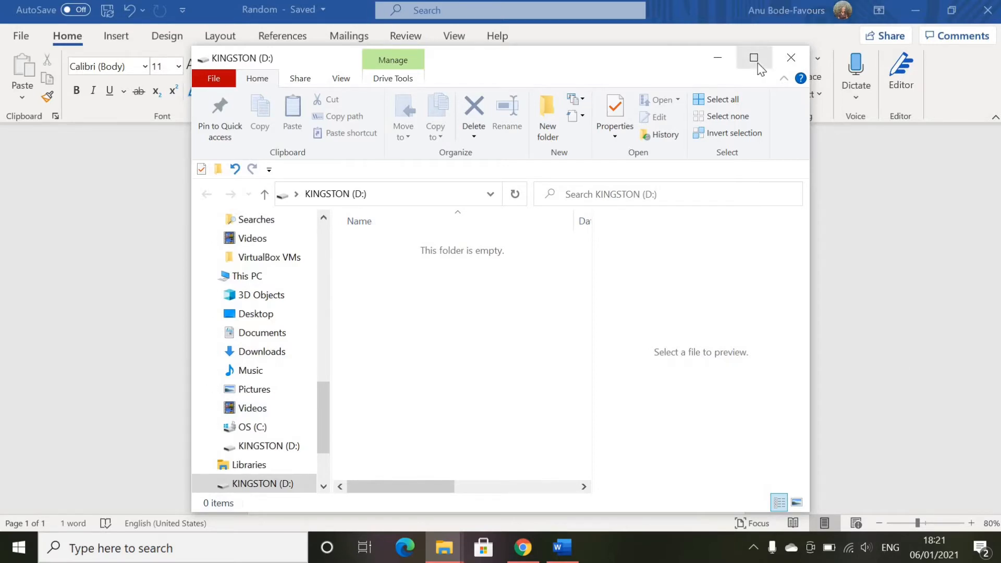
{"action": "mouse_move", "coordinate": [756, 57]}
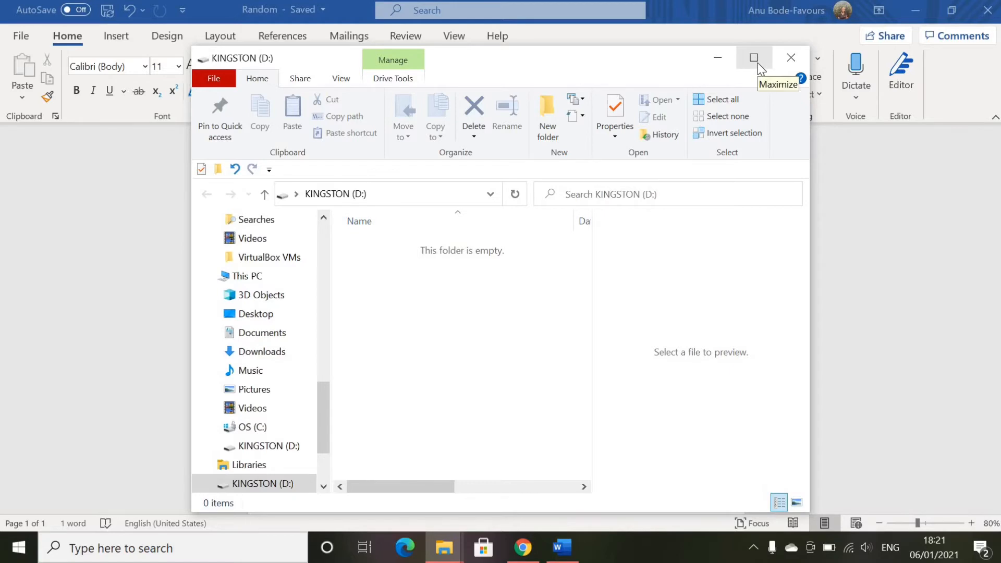
{"action": "mouse_move", "coordinate": [776, 50]}
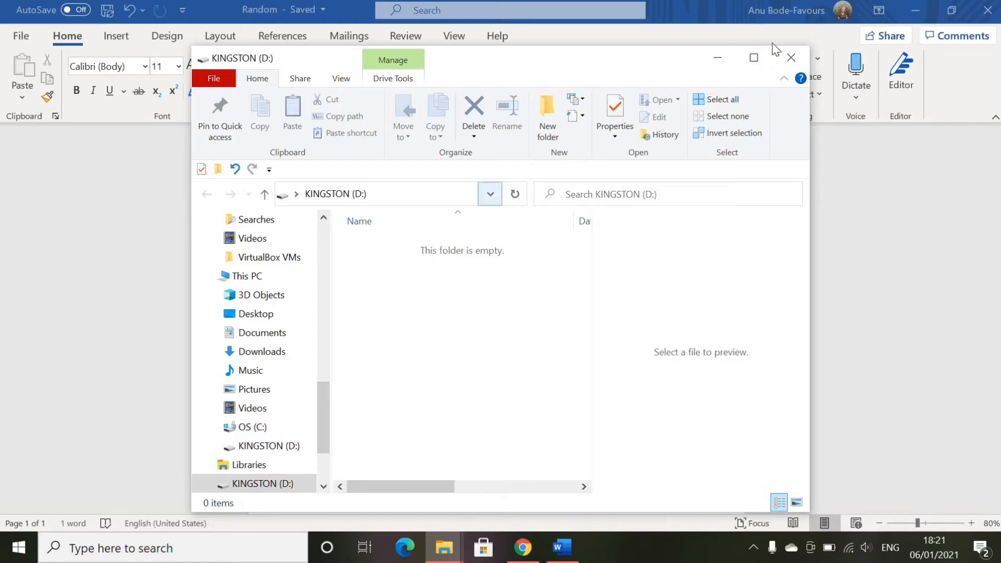
{"action": "left_click", "coordinate": [753, 57]}
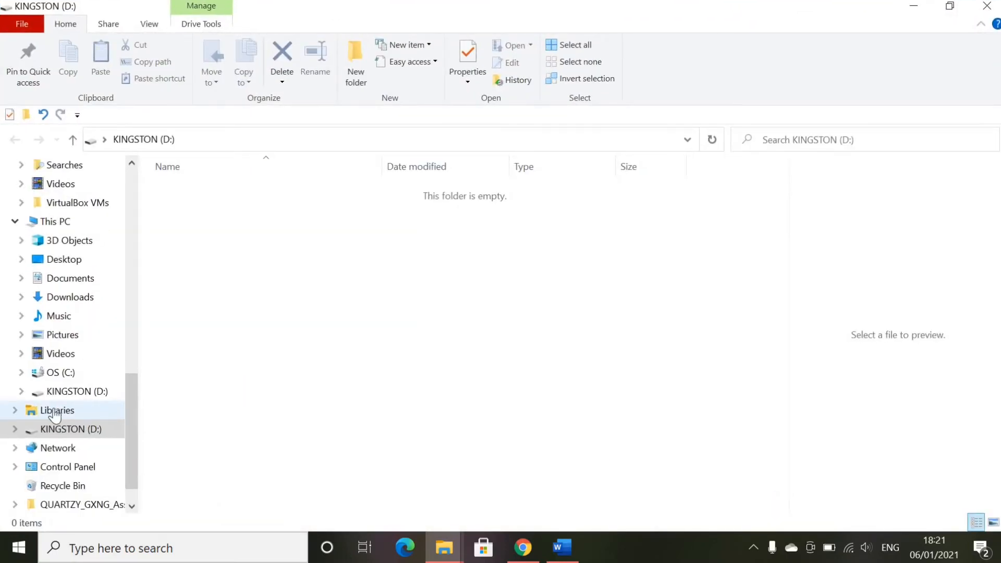
{"action": "left_click", "coordinate": [72, 429]}
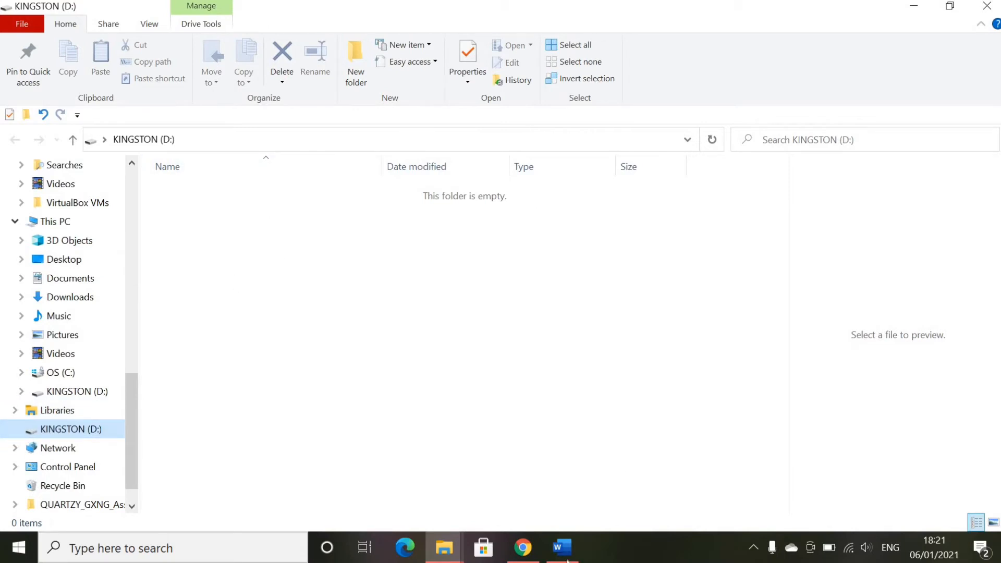
{"action": "left_click", "coordinate": [560, 548]}
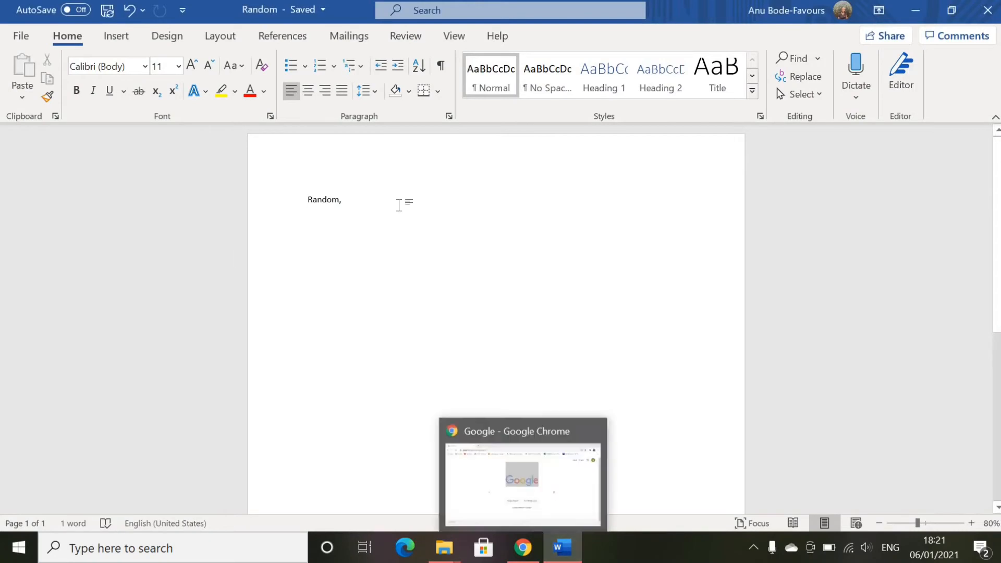
{"action": "left_click", "coordinate": [20, 36]}
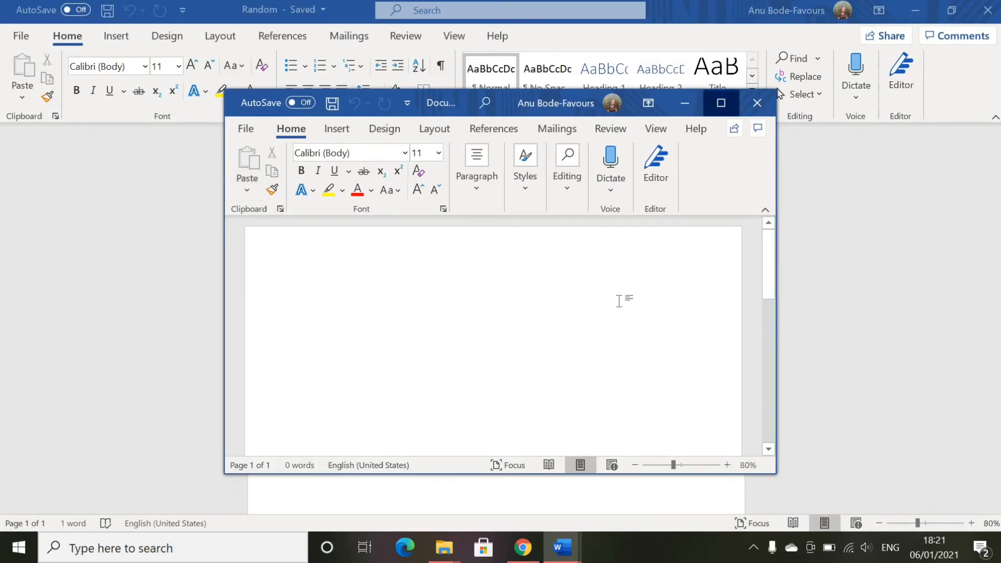
Type 'Random' in the maximized new document and save it as Random1 on KINGSTON (D:)
{"action": "left_click", "coordinate": [758, 103]}
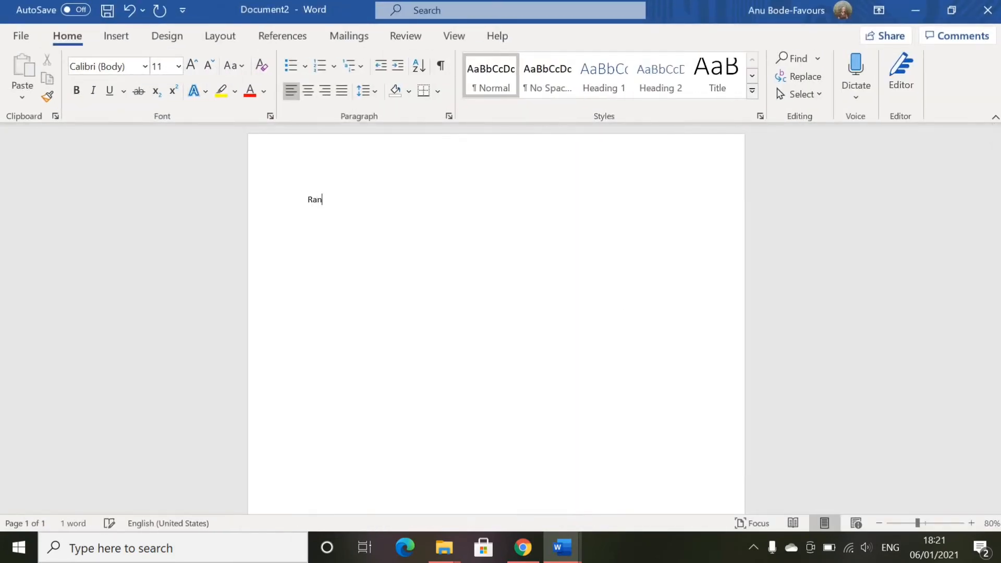
{"action": "type", "text": "dom"}
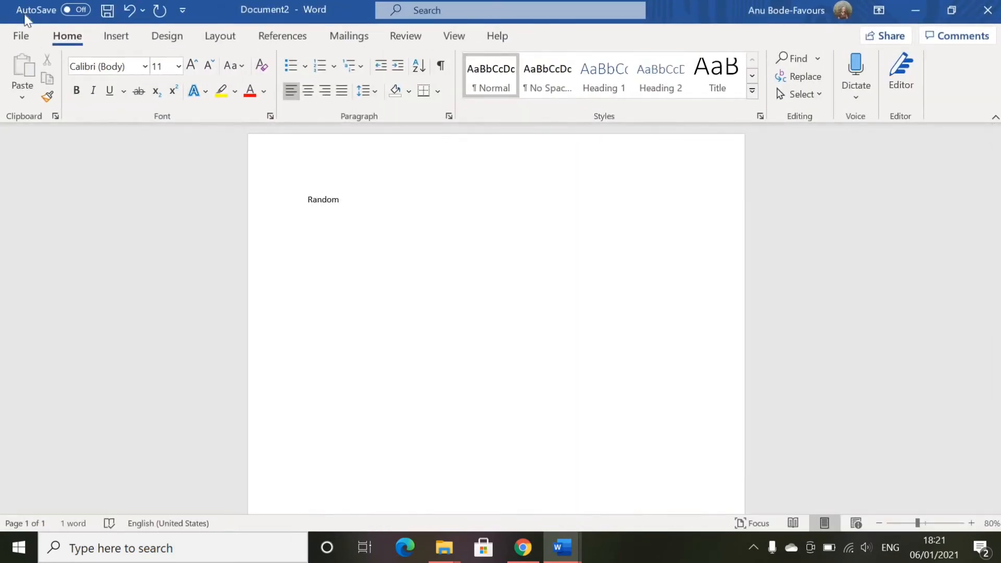
{"action": "left_click", "coordinate": [21, 36]}
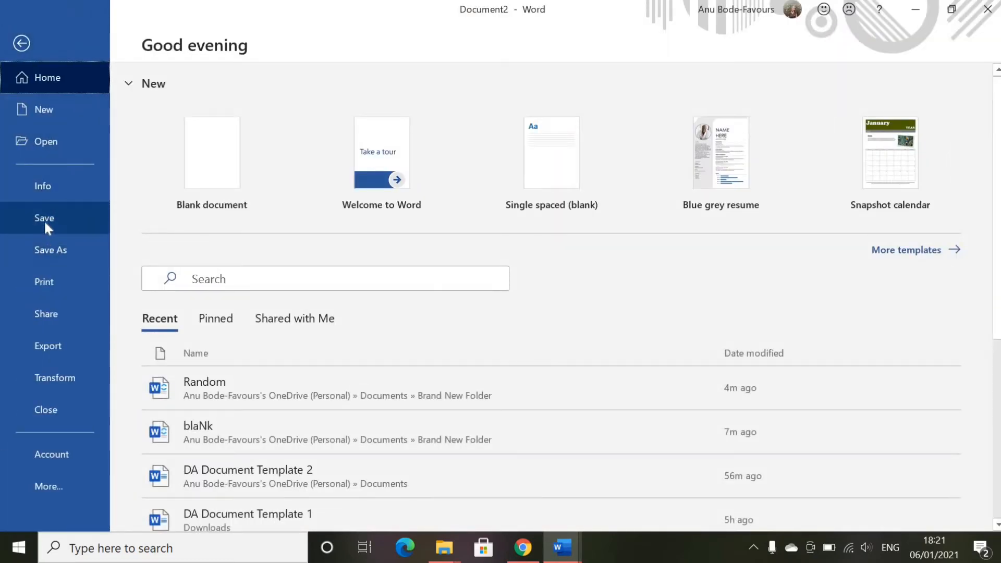
{"action": "left_click", "coordinate": [50, 250]}
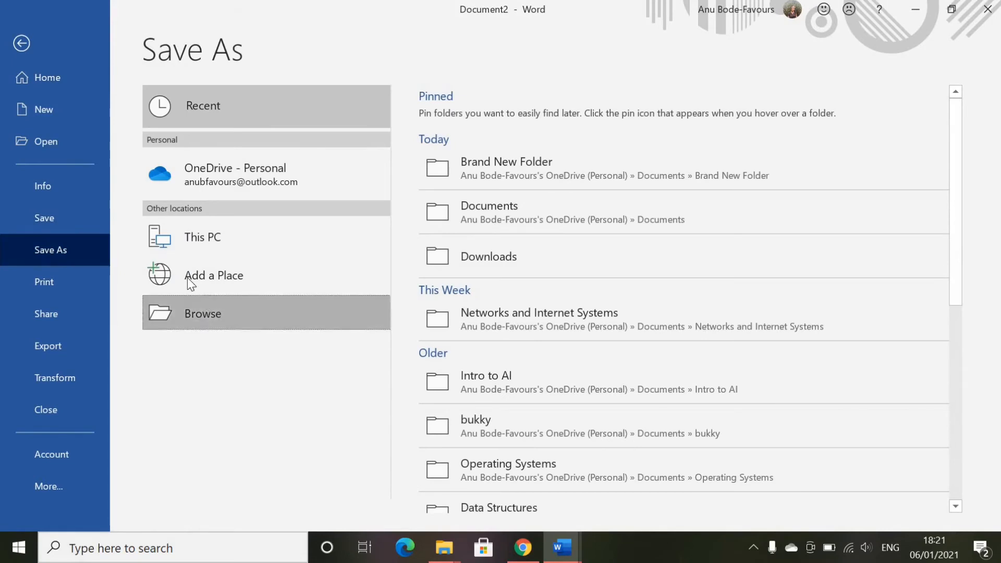
{"action": "left_click", "coordinate": [203, 313]}
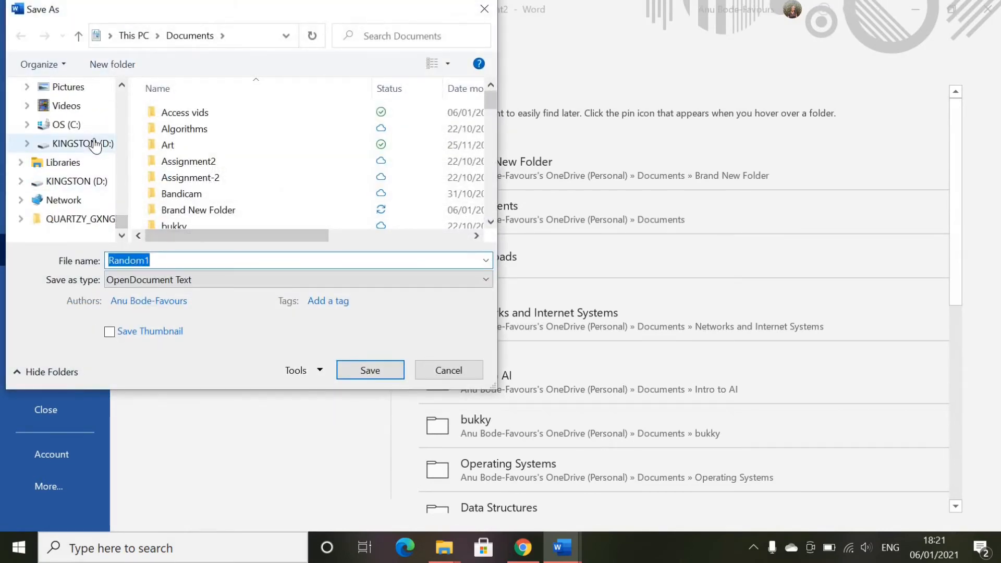
{"action": "left_click", "coordinate": [83, 143]}
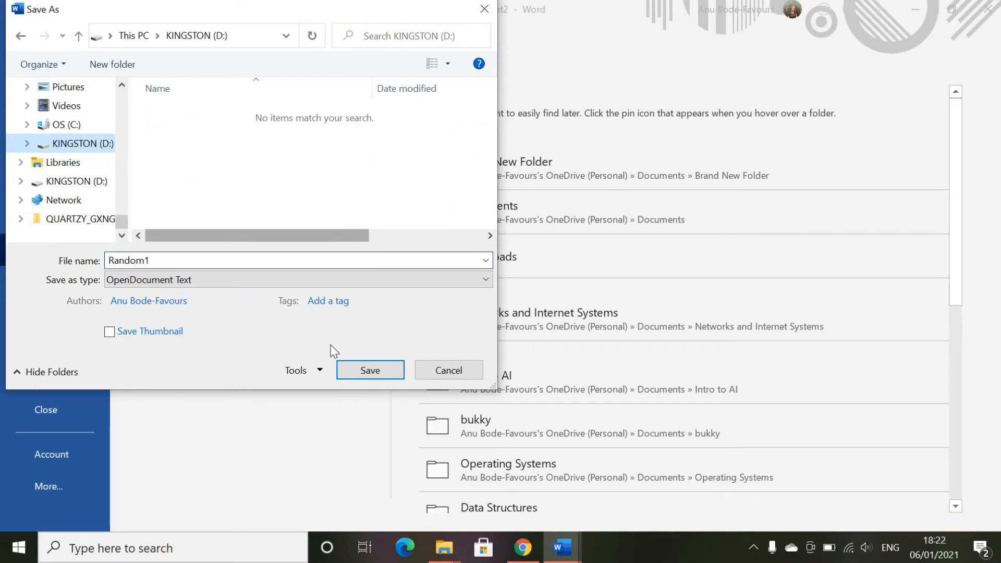
{"action": "left_click", "coordinate": [370, 370]}
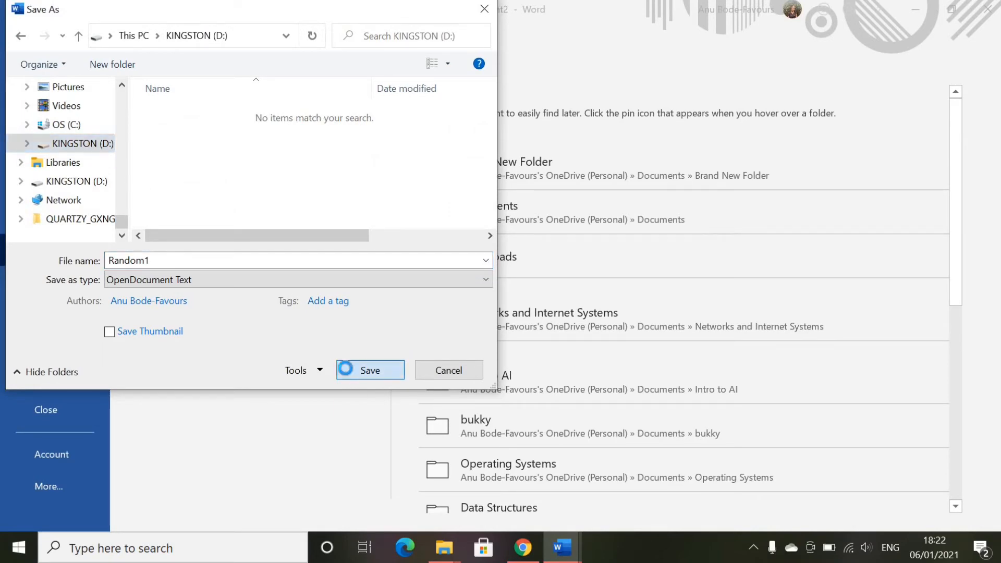
{"action": "left_click", "coordinate": [369, 370]}
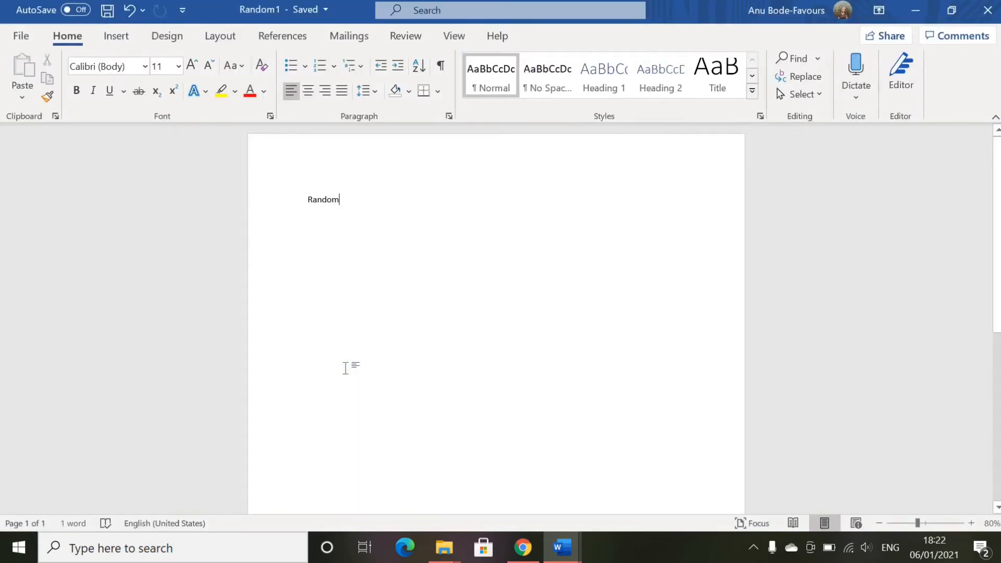
{"action": "mouse_move", "coordinate": [443, 547]}
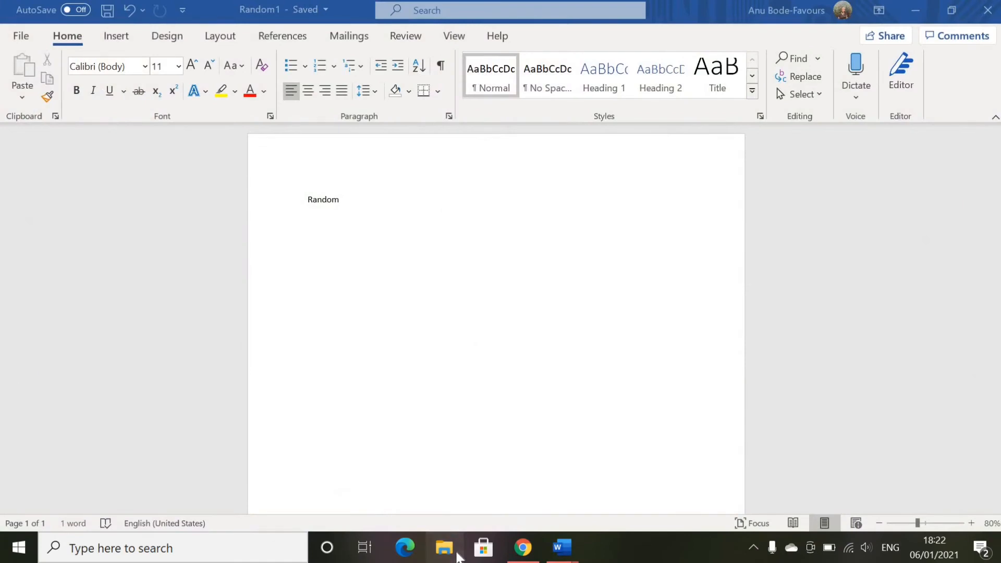
Check in File Explorer that Random1 sits on KINGSTON (D:), then return to the Random document
{"action": "left_click", "coordinate": [444, 548]}
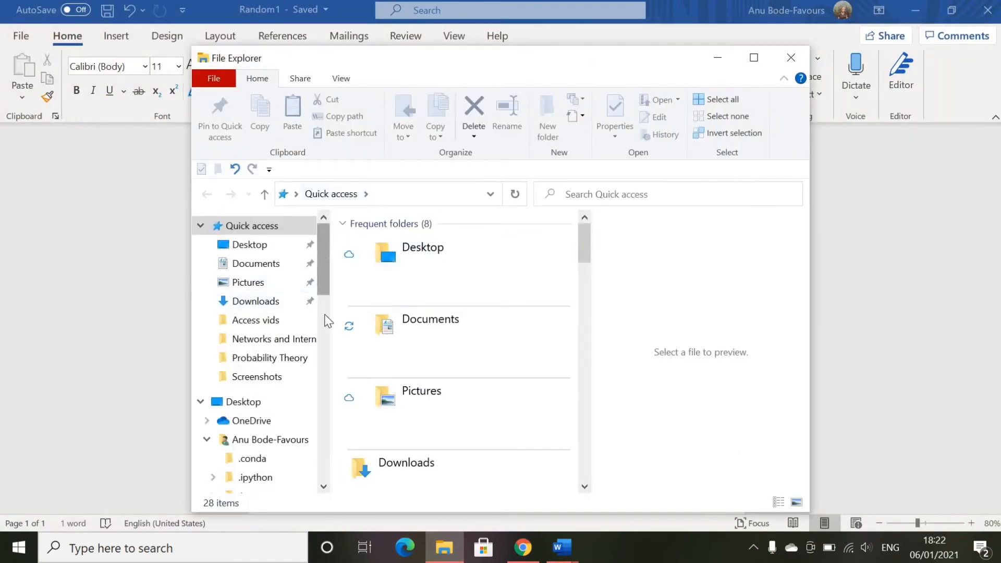
{"action": "scroll", "scroll_direction": "down", "scroll_amount": 3}
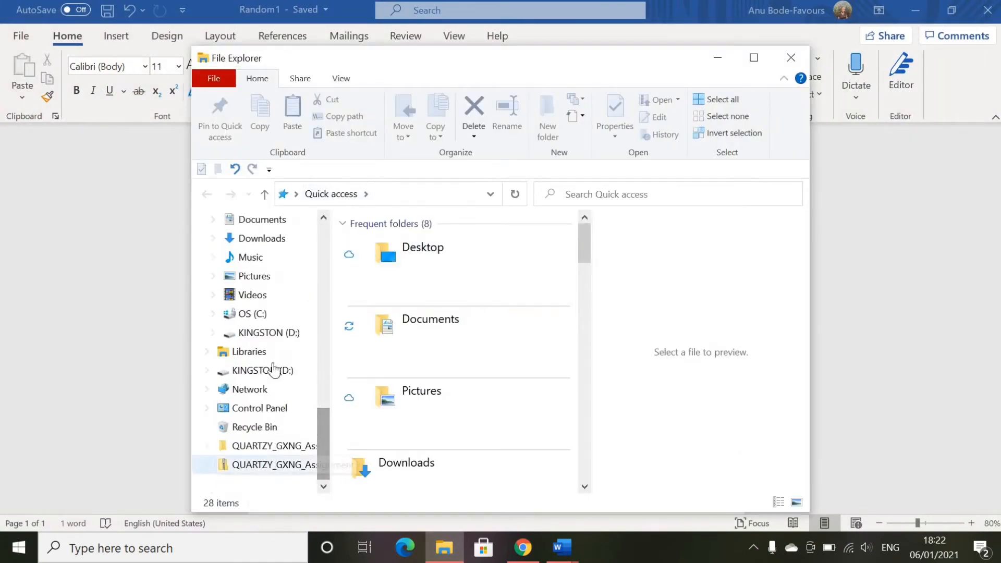
{"action": "left_click", "coordinate": [262, 333]}
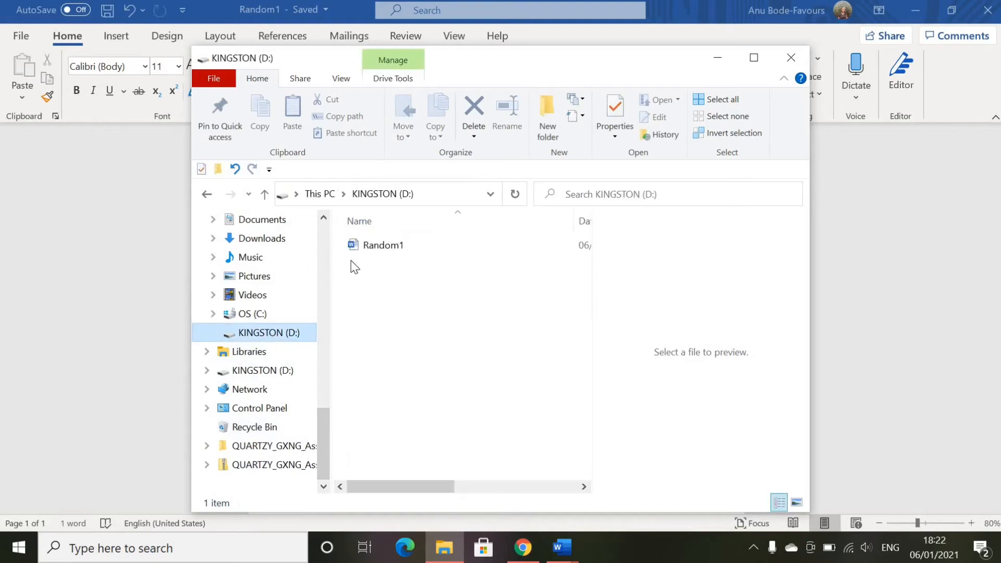
{"action": "left_click", "coordinate": [383, 245]}
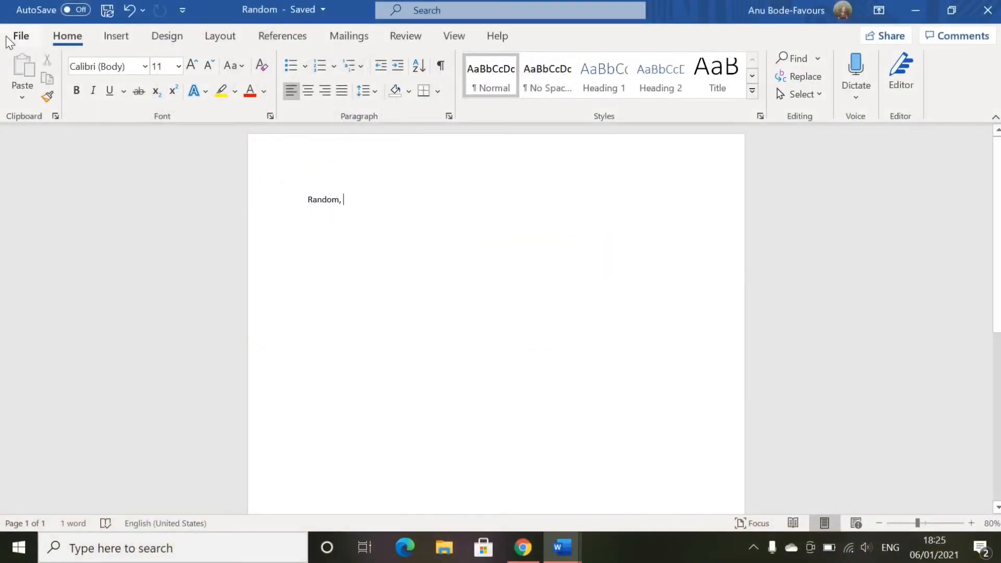
Export the Random document as a PDF named Random into Brand New Folder
{"action": "left_click", "coordinate": [20, 36]}
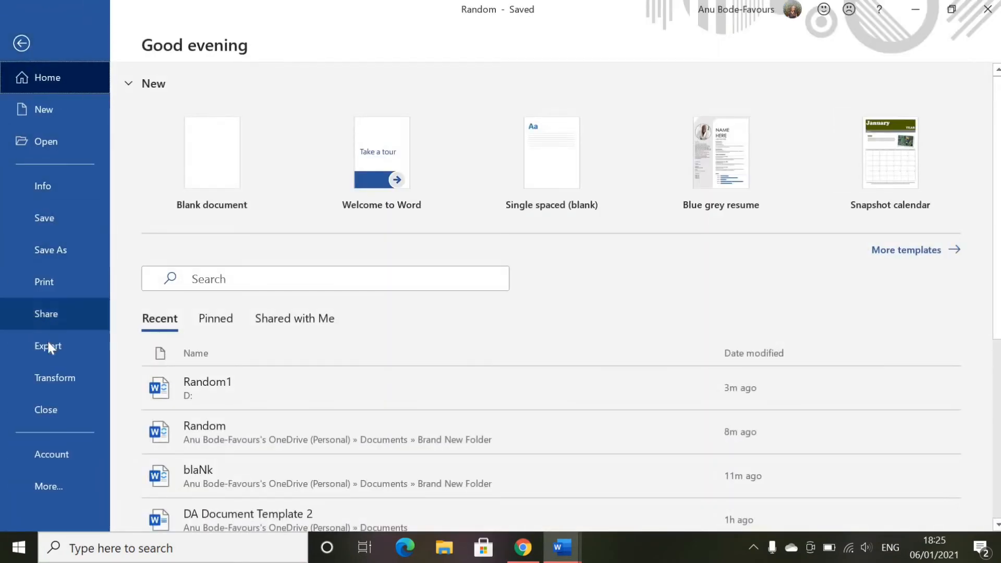
{"action": "left_click", "coordinate": [48, 346]}
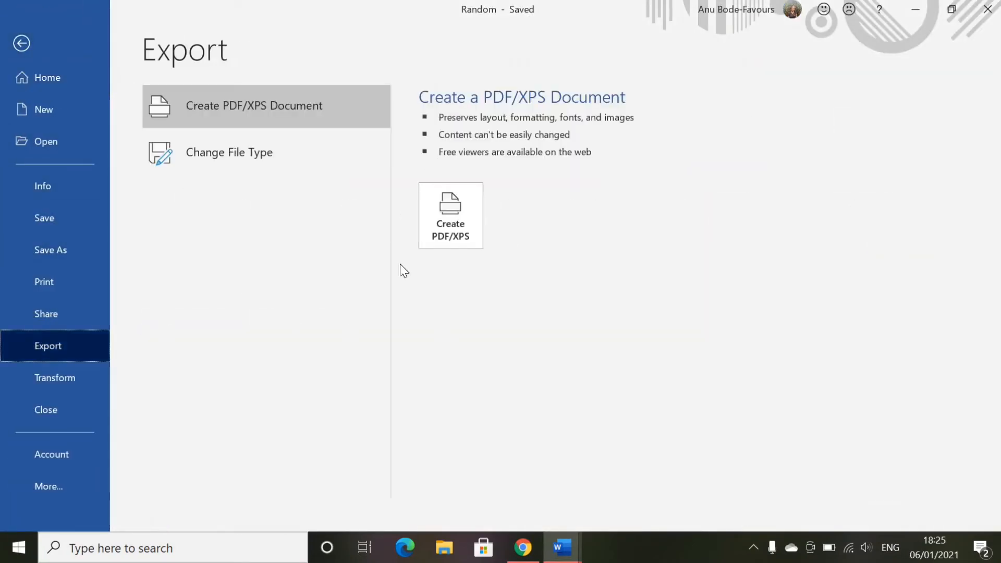
{"action": "mouse_move", "coordinate": [471, 230]}
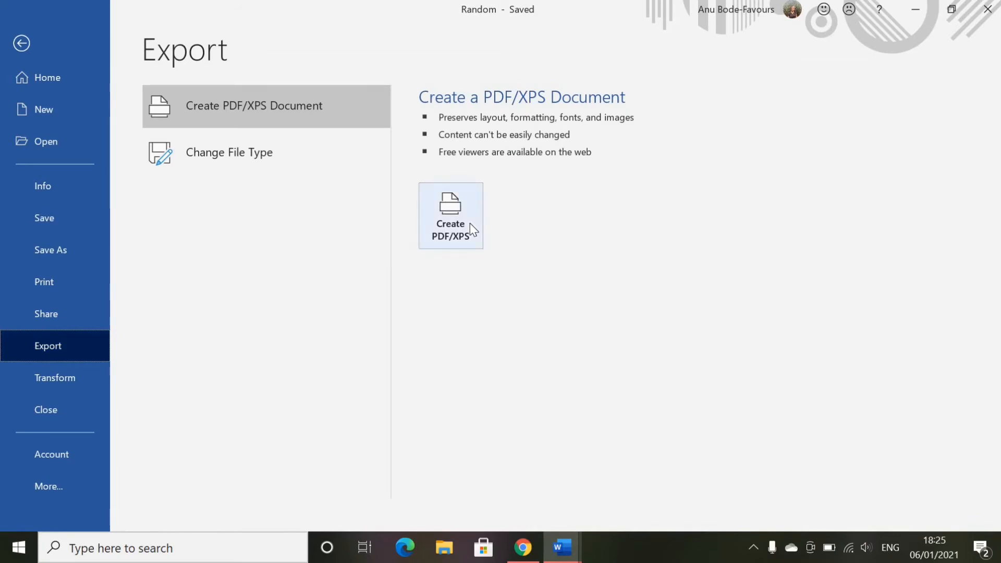
{"action": "left_click", "coordinate": [451, 215]}
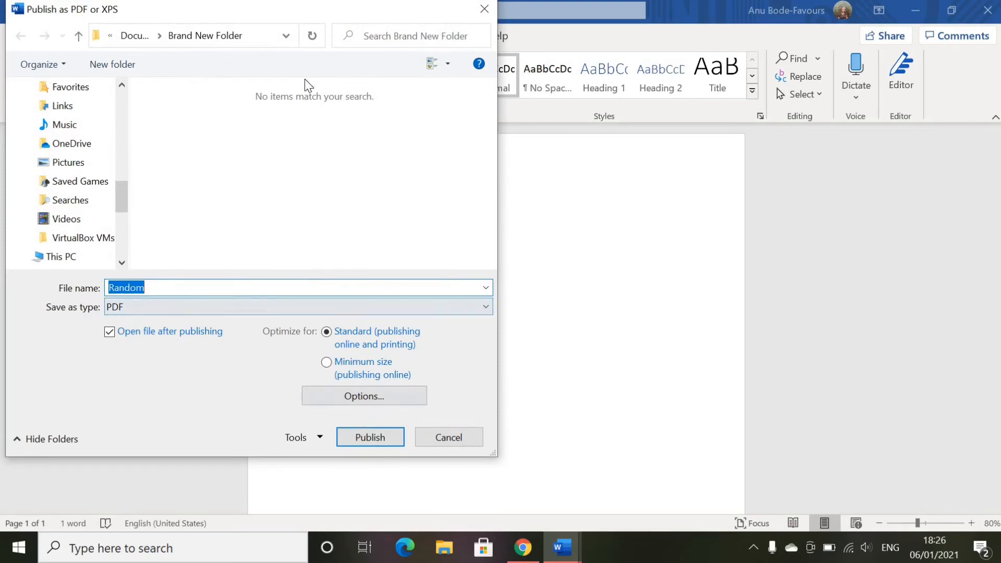
{"action": "mouse_move", "coordinate": [222, 91]}
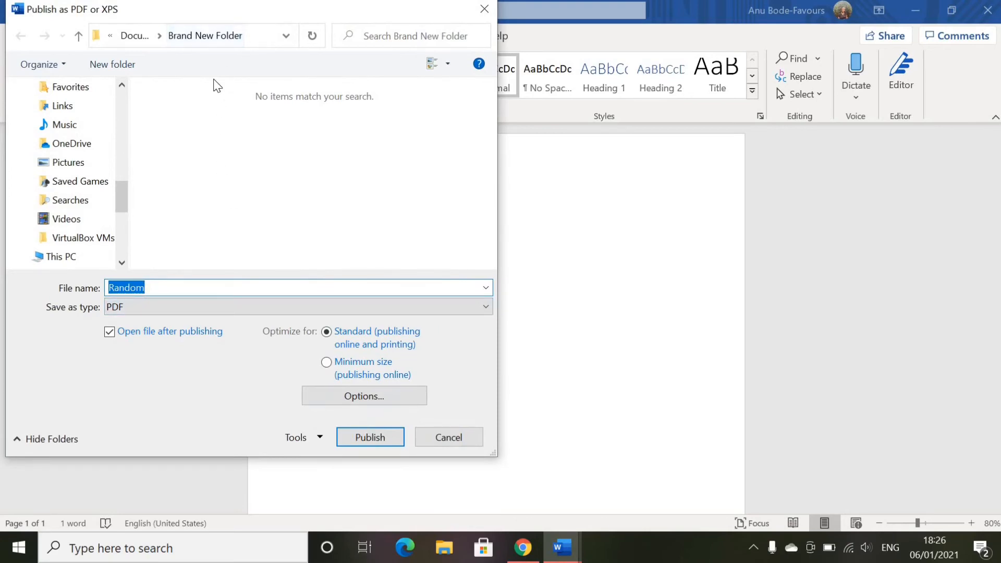
{"action": "mouse_move", "coordinate": [165, 319]}
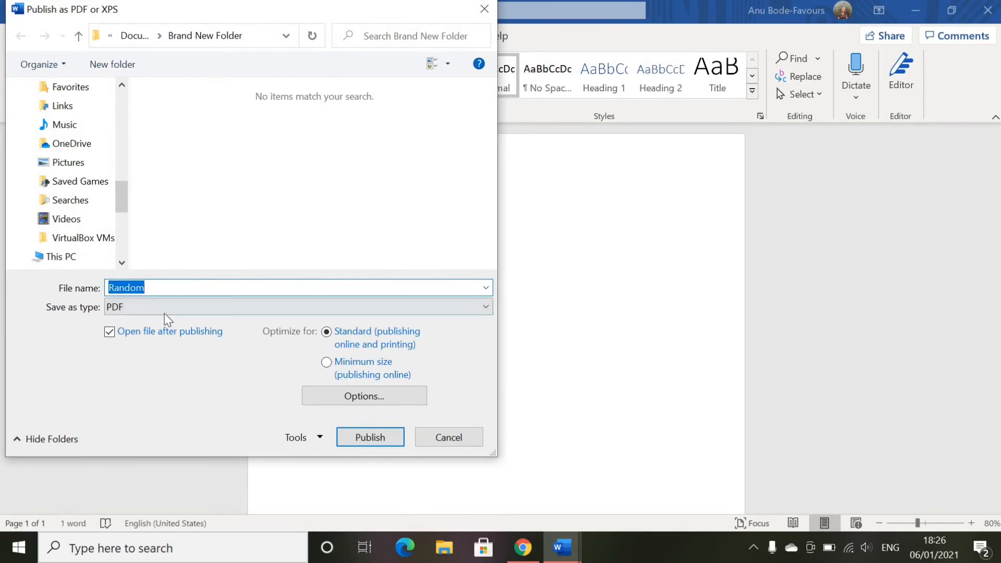
{"action": "mouse_move", "coordinate": [137, 304]}
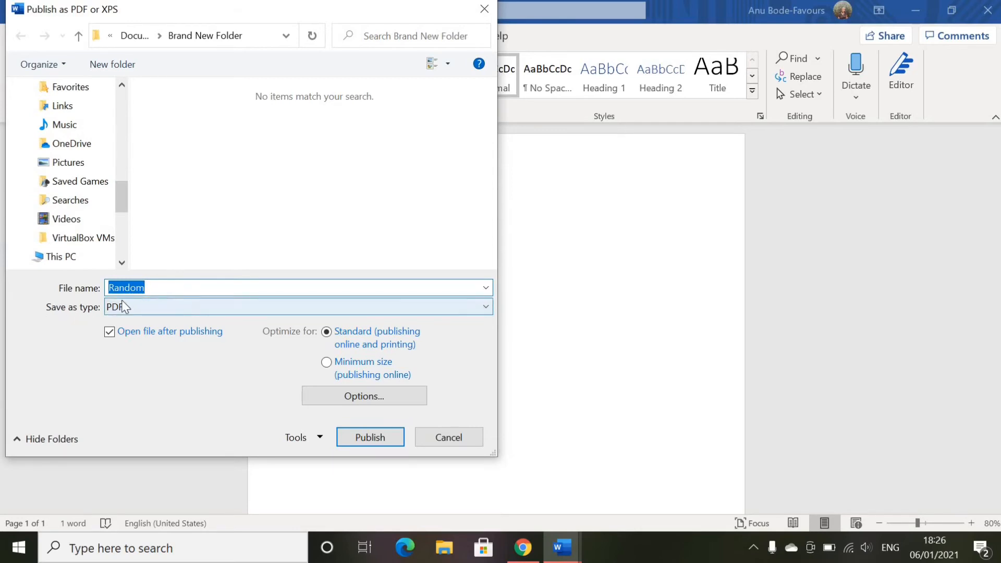
{"action": "mouse_move", "coordinate": [383, 446]}
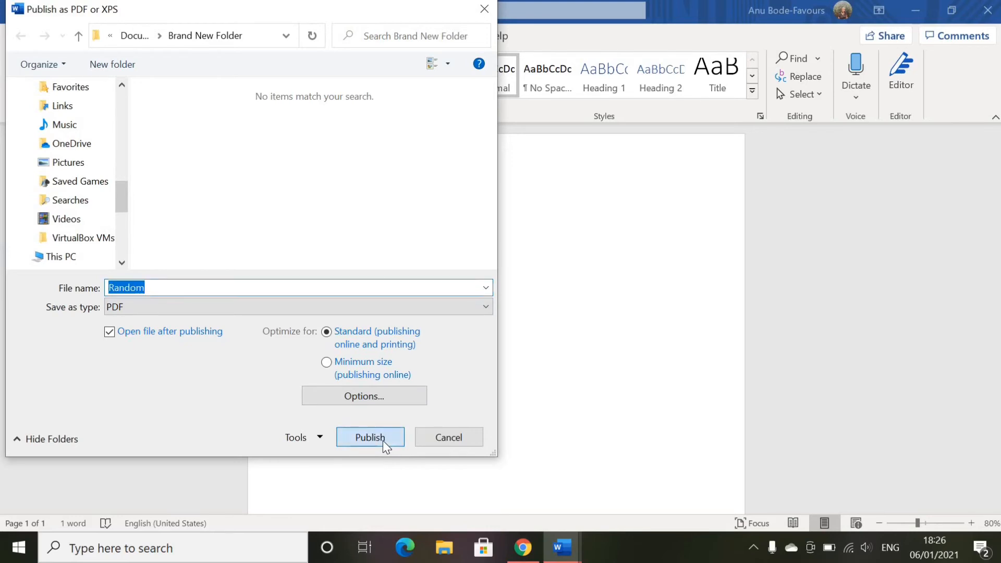
{"action": "left_click", "coordinate": [370, 437]}
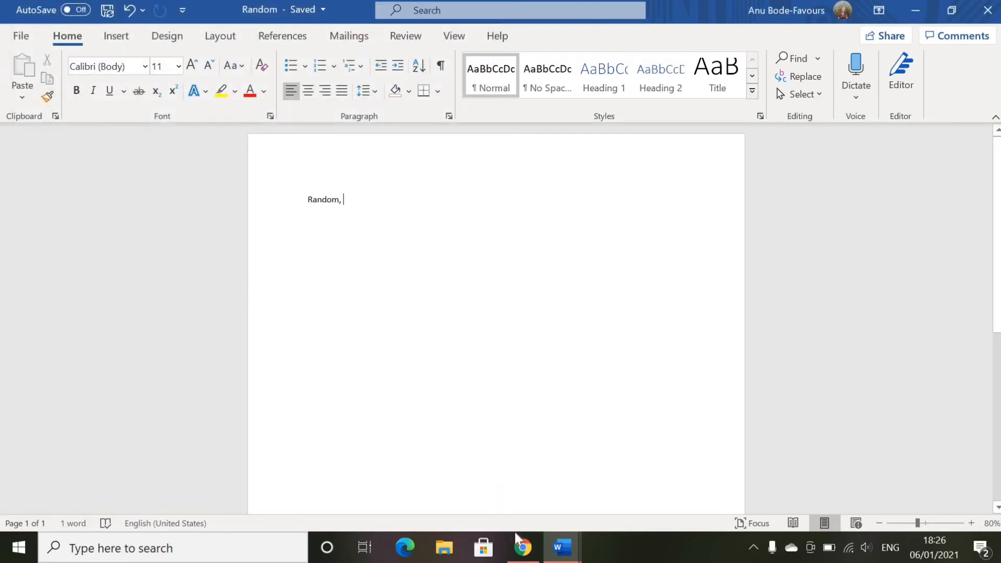
Browse to Documents > Brand New Folder and select the 28.3 KB Random PDF
{"action": "left_click", "coordinate": [443, 548]}
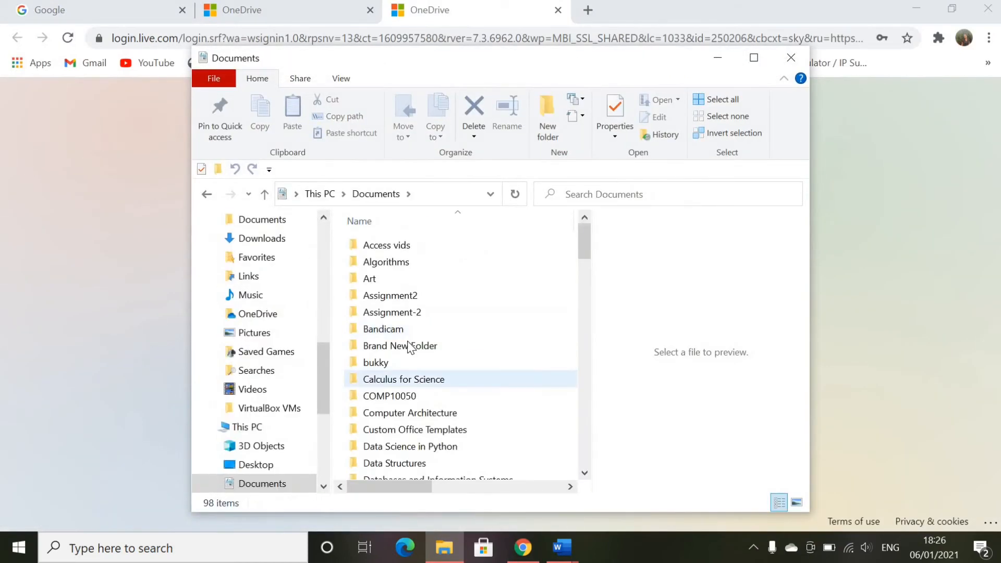
{"action": "double_click", "coordinate": [401, 345]}
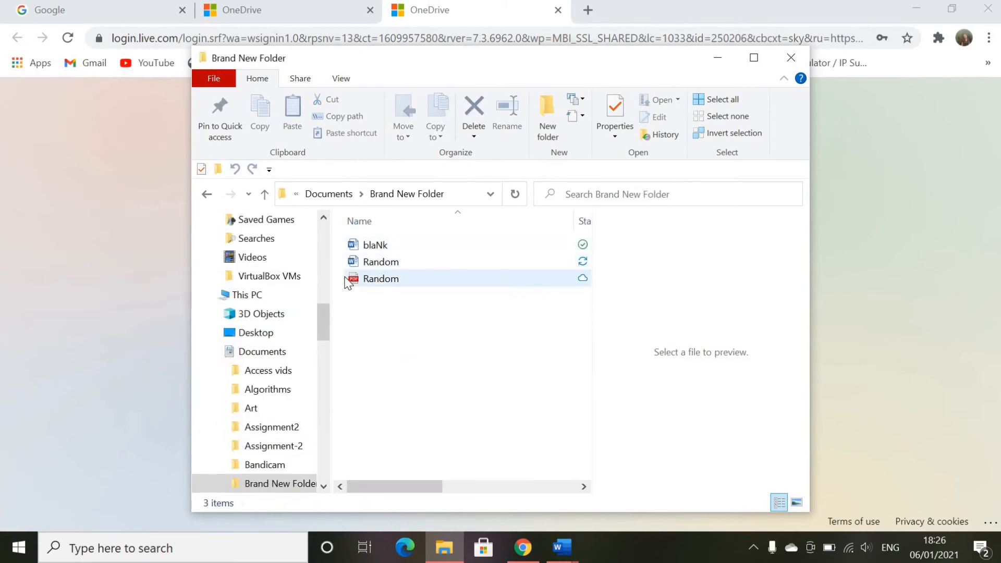
{"action": "mouse_move", "coordinate": [381, 279]}
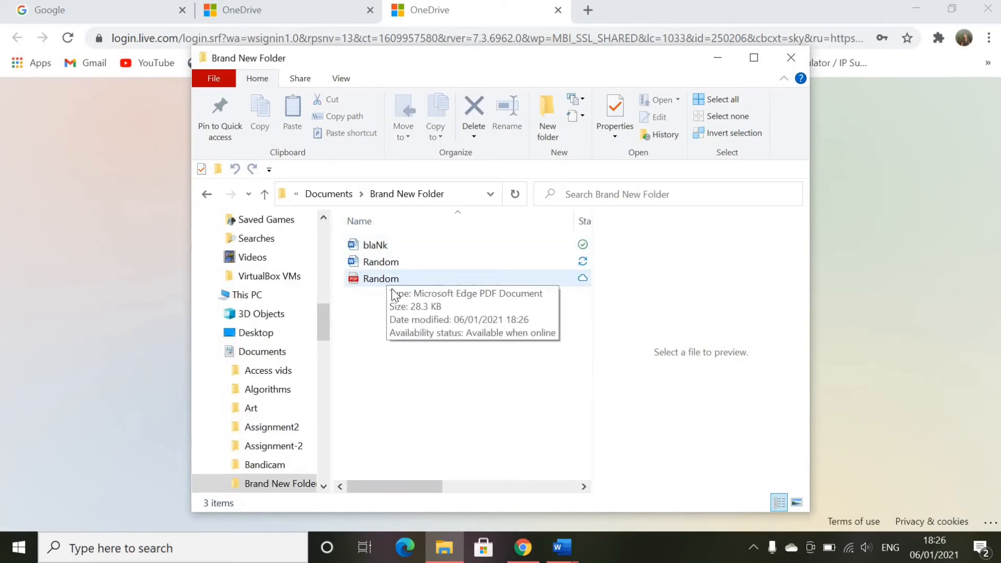
{"action": "mouse_move", "coordinate": [409, 286]}
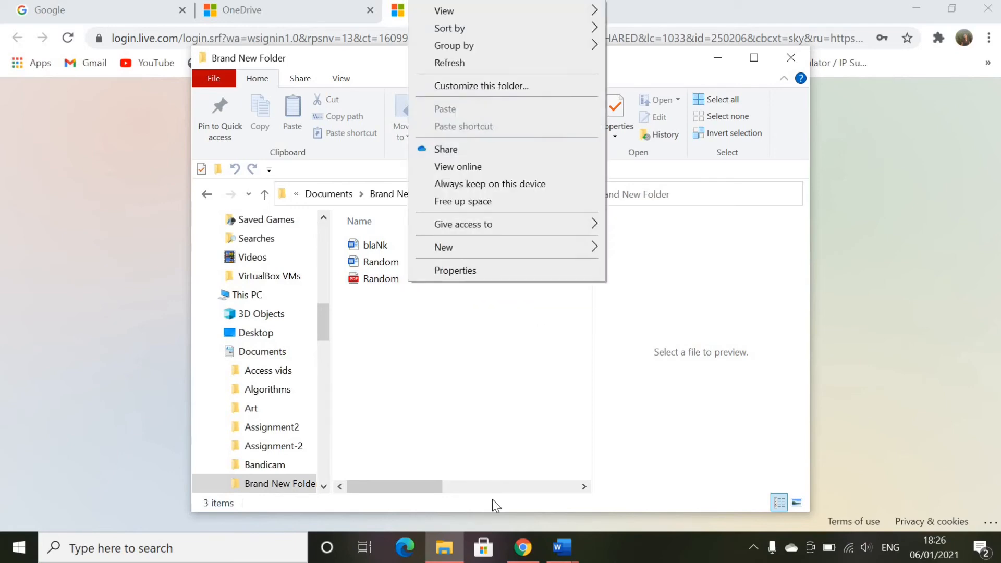
{"action": "left_click", "coordinate": [418, 387]}
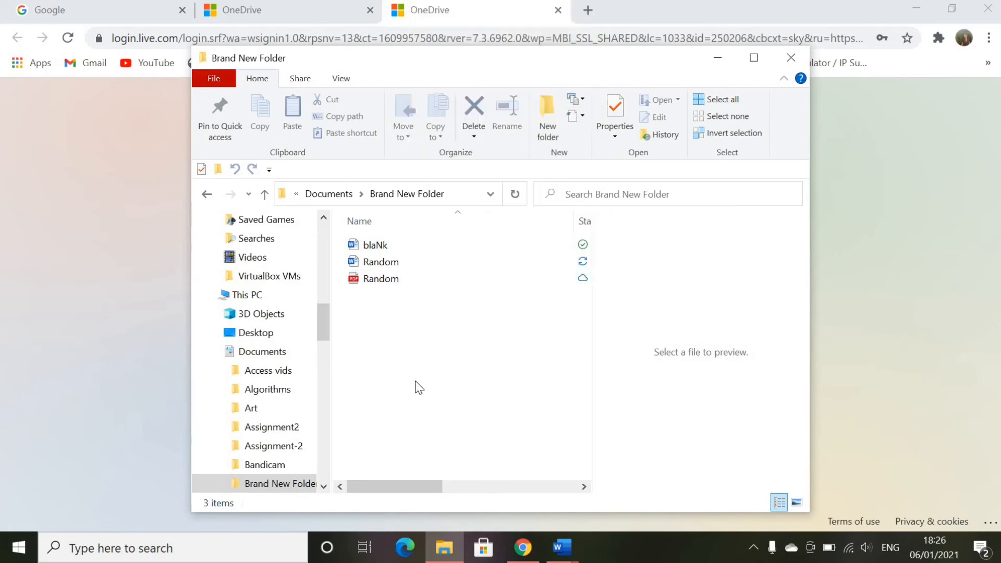
{"action": "left_click", "coordinate": [380, 279]}
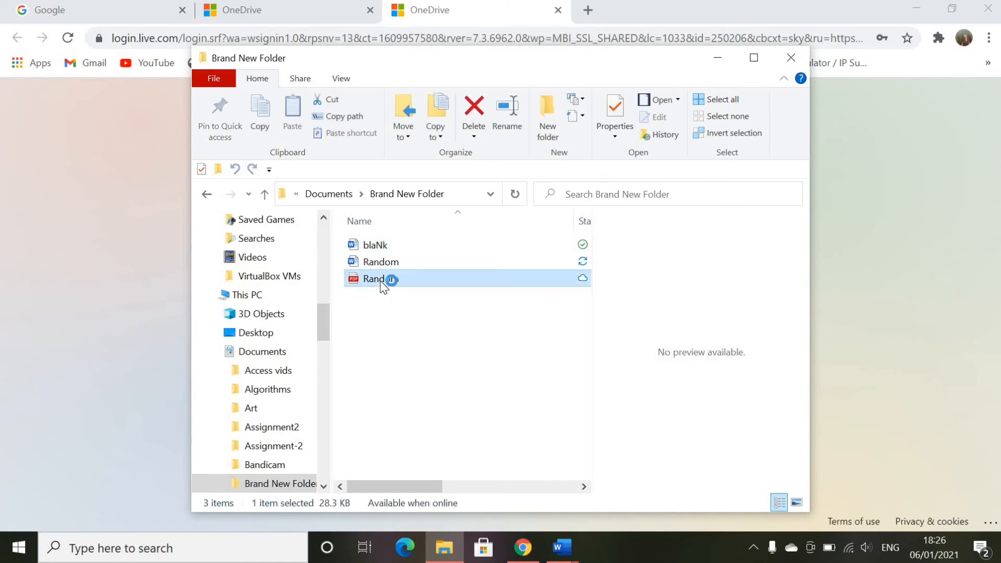
View Random.pdf in a maximized Microsoft Edge window
{"action": "double_click", "coordinate": [373, 279]}
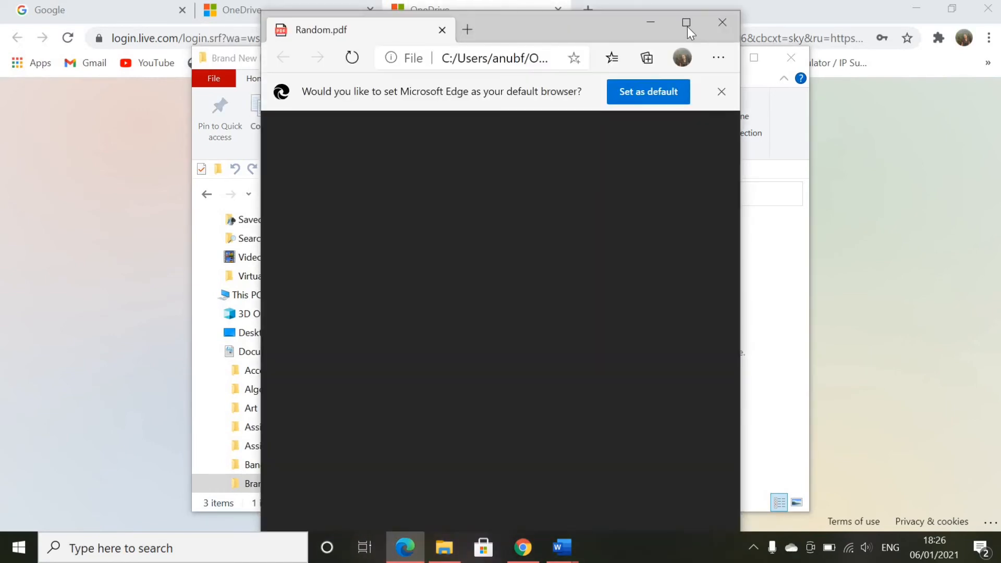
{"action": "left_click", "coordinate": [687, 23]}
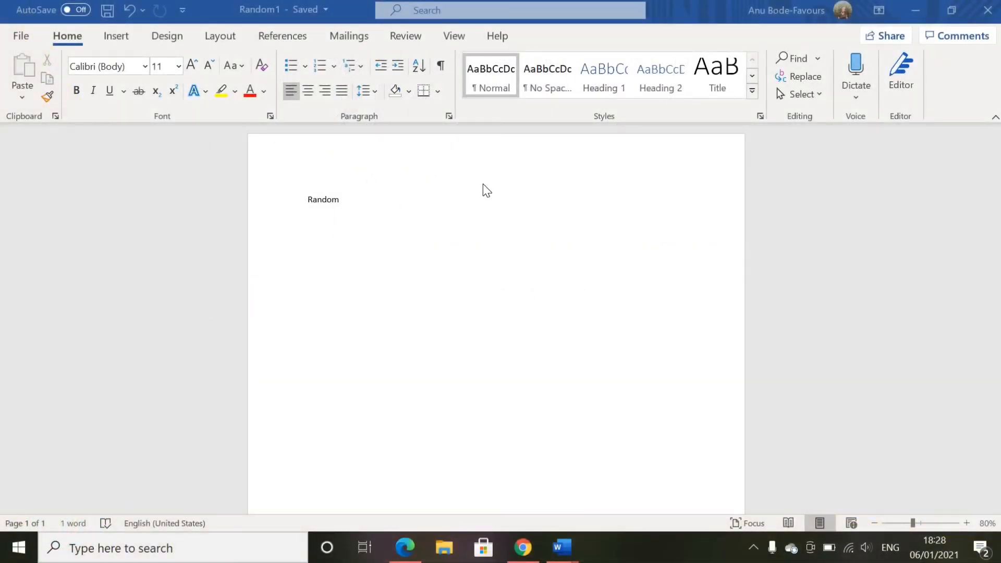
{"action": "mouse_move", "coordinate": [19, 43]}
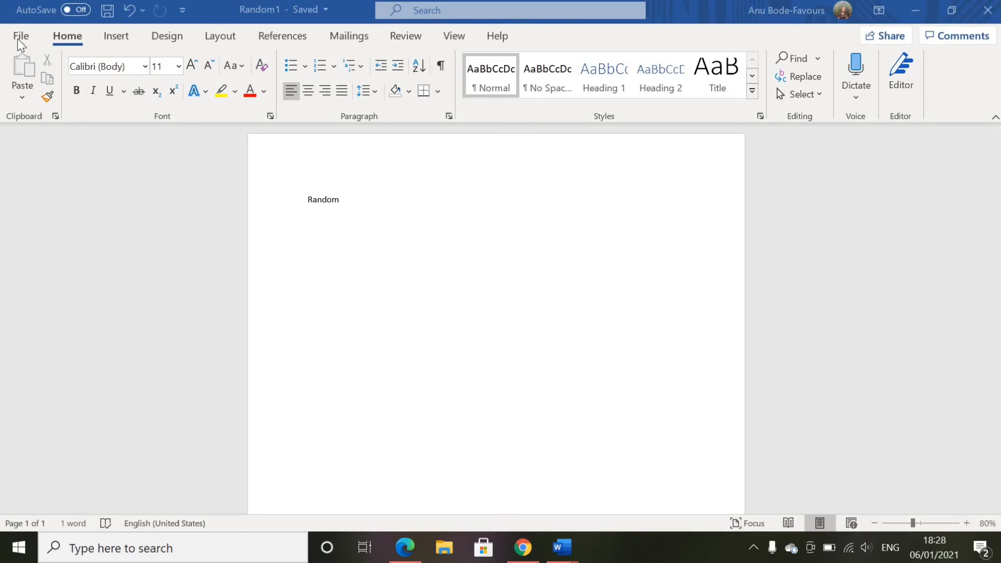
Save Random1 to D: with Word XML Document (*.xml) as the file type
{"action": "left_click", "coordinate": [21, 36]}
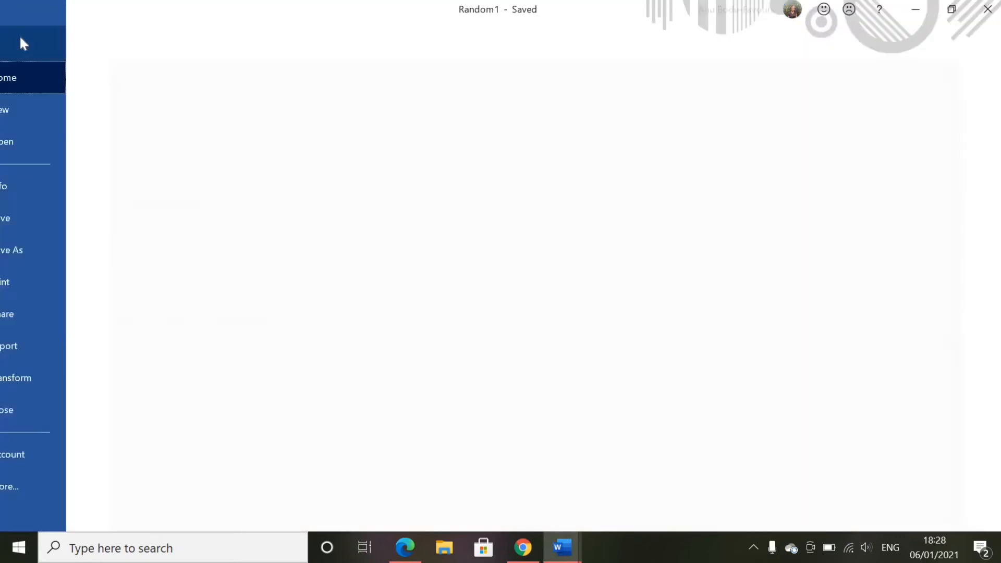
{"action": "left_click", "coordinate": [38, 77]}
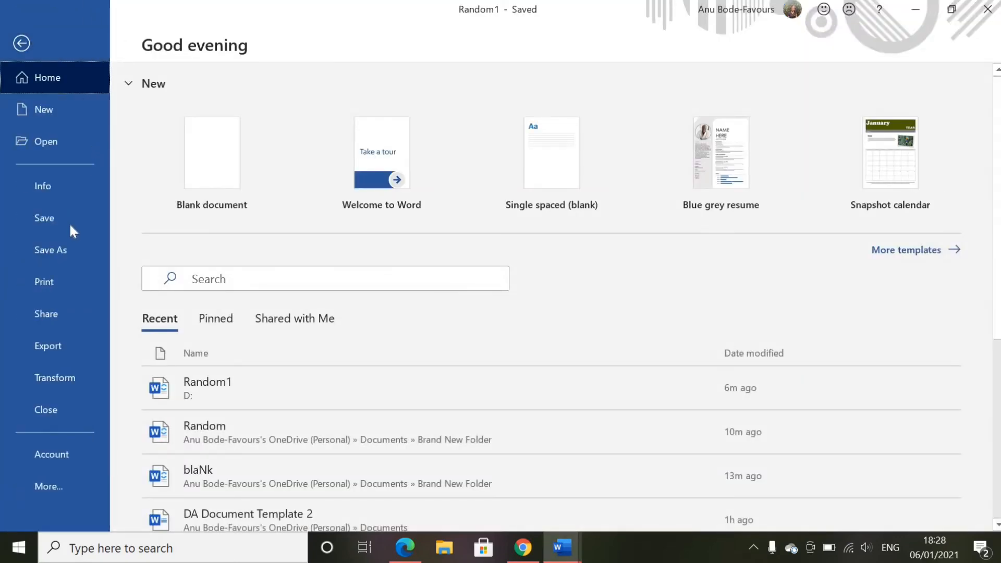
{"action": "left_click", "coordinate": [50, 250]}
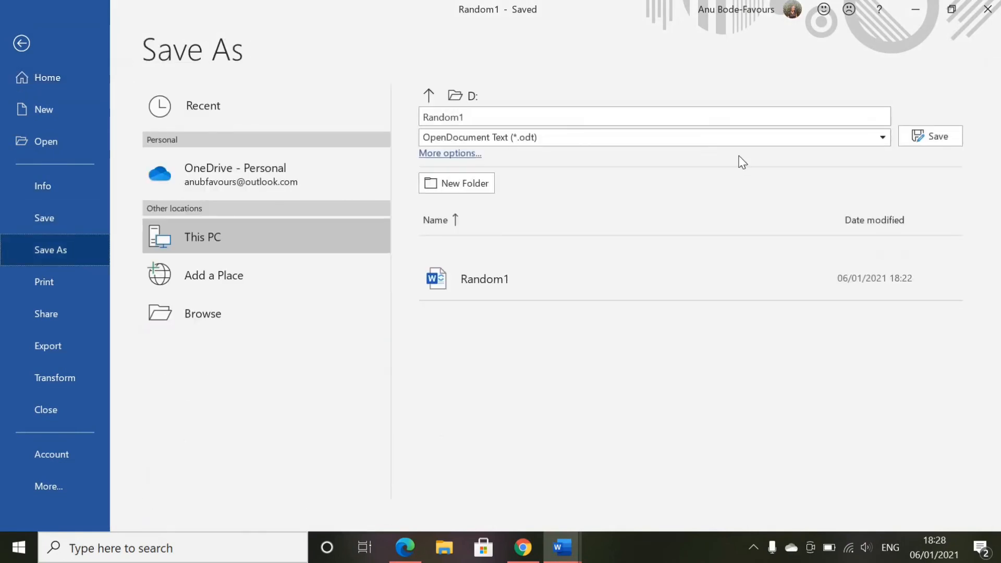
{"action": "left_click", "coordinate": [878, 137]}
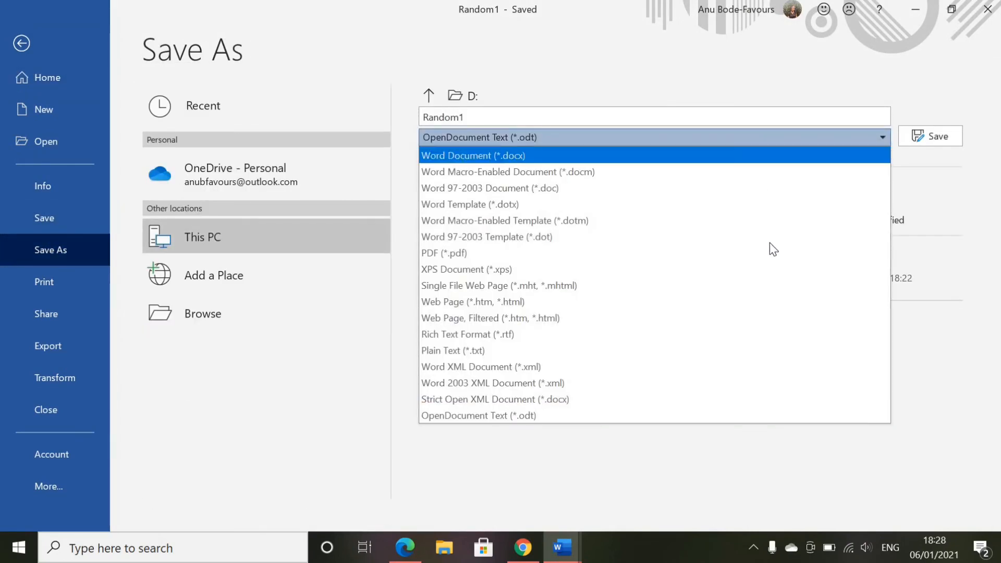
{"action": "left_click", "coordinate": [467, 334]}
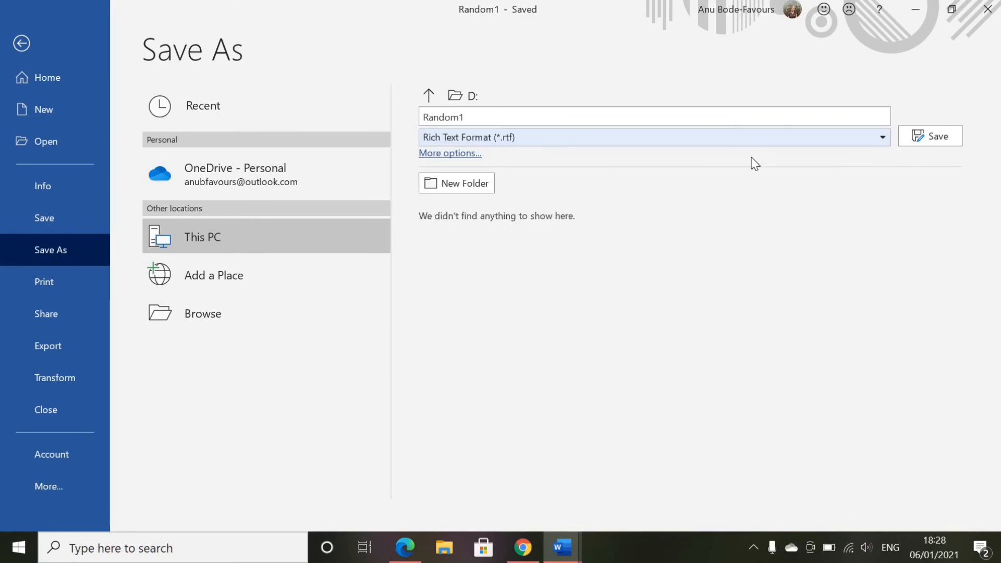
{"action": "left_click", "coordinate": [882, 137]}
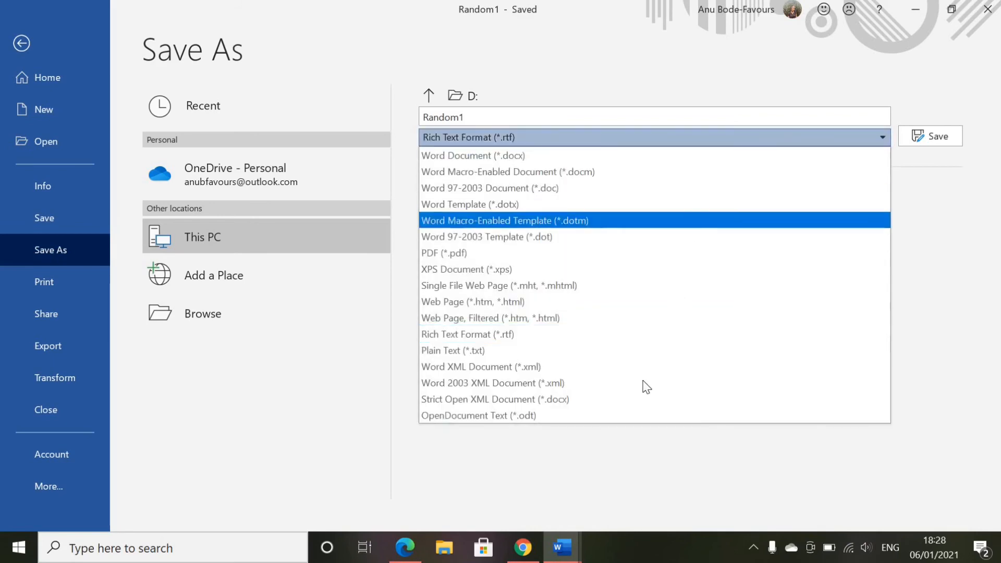
{"action": "left_click", "coordinate": [481, 367]}
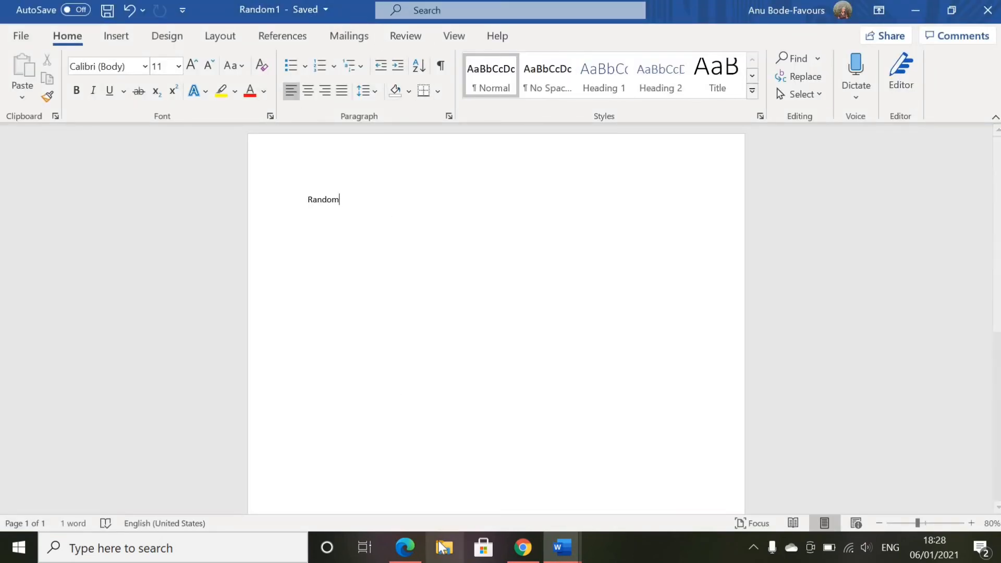
Open KINGSTON (D:) in File Explorer to confirm the new XML Document, then close it
{"action": "left_click", "coordinate": [444, 548]}
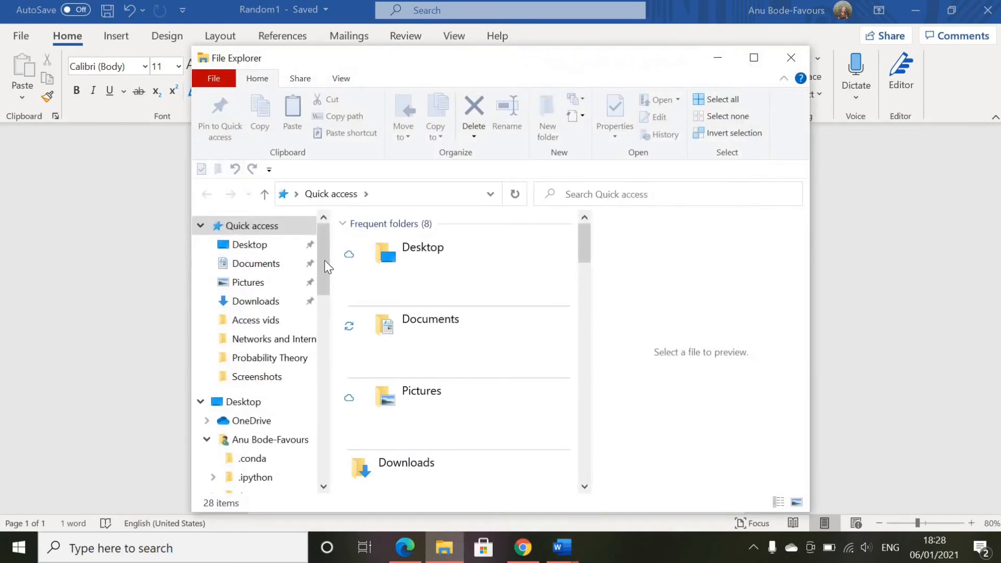
{"action": "scroll", "scroll_direction": "down", "scroll_amount": 3}
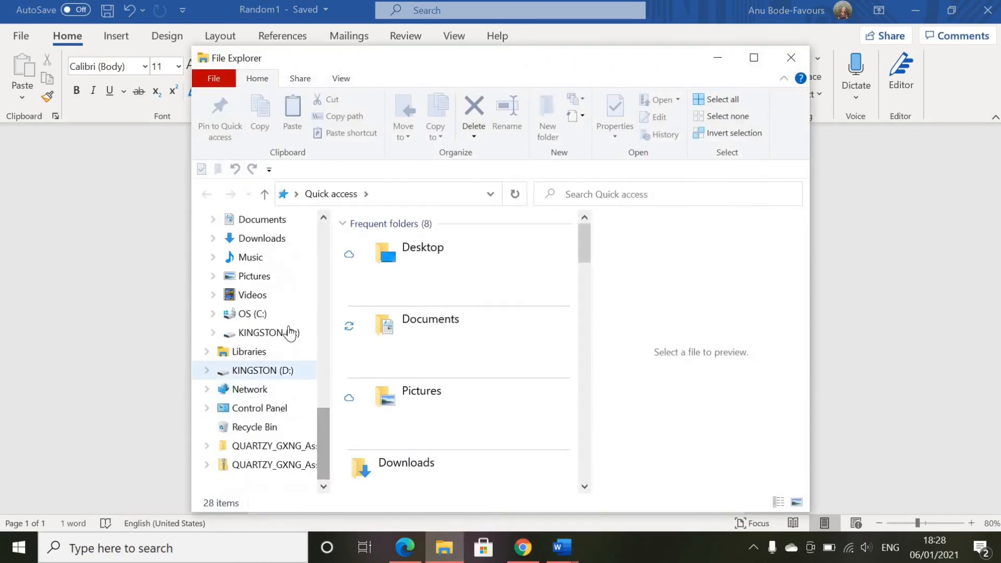
{"action": "left_click", "coordinate": [261, 370]}
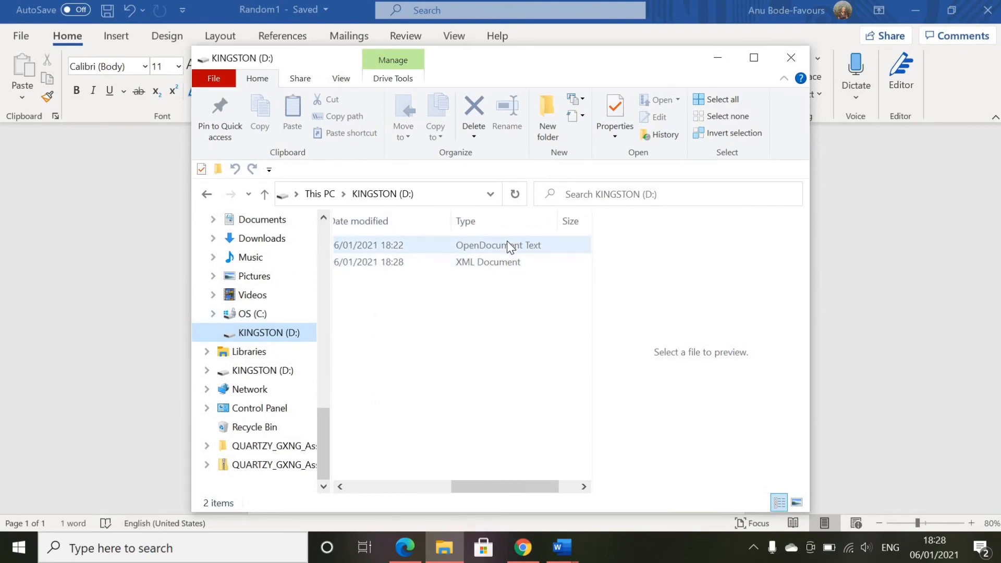
{"action": "left_click", "coordinate": [487, 262]}
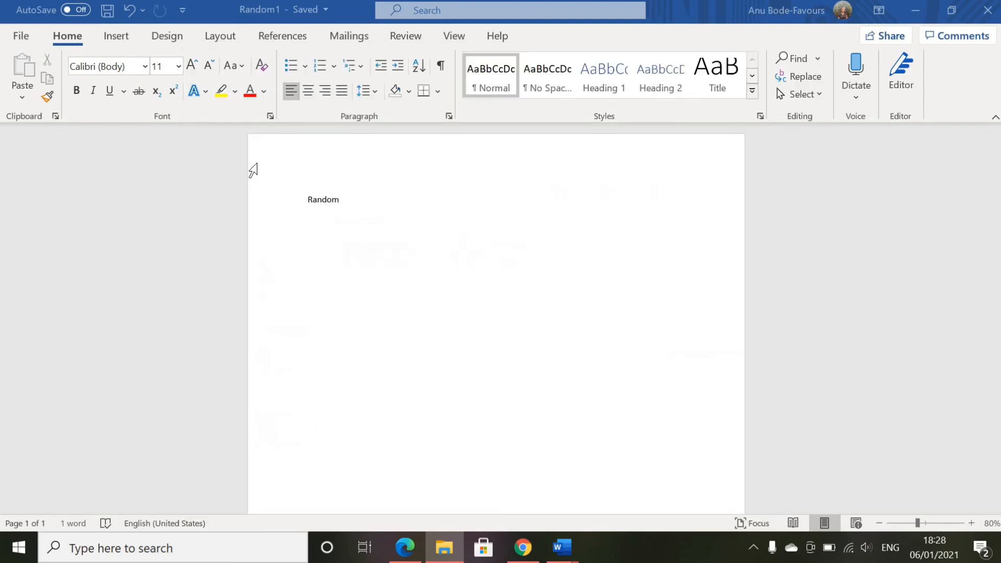
{"action": "mouse_move", "coordinate": [76, 91]}
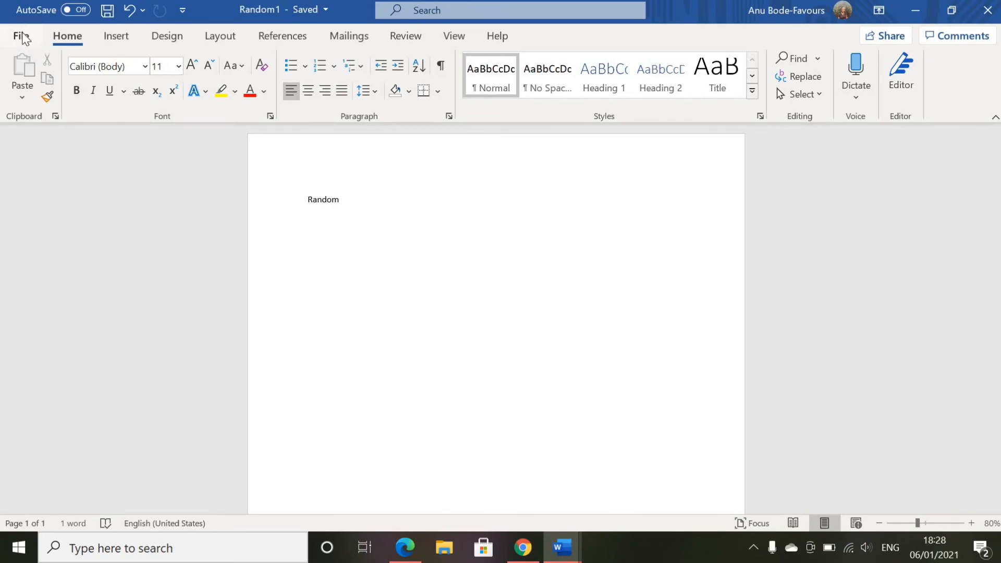
Open Word's Save As page targeting D: with the Word XML Document format
{"action": "left_click", "coordinate": [20, 36]}
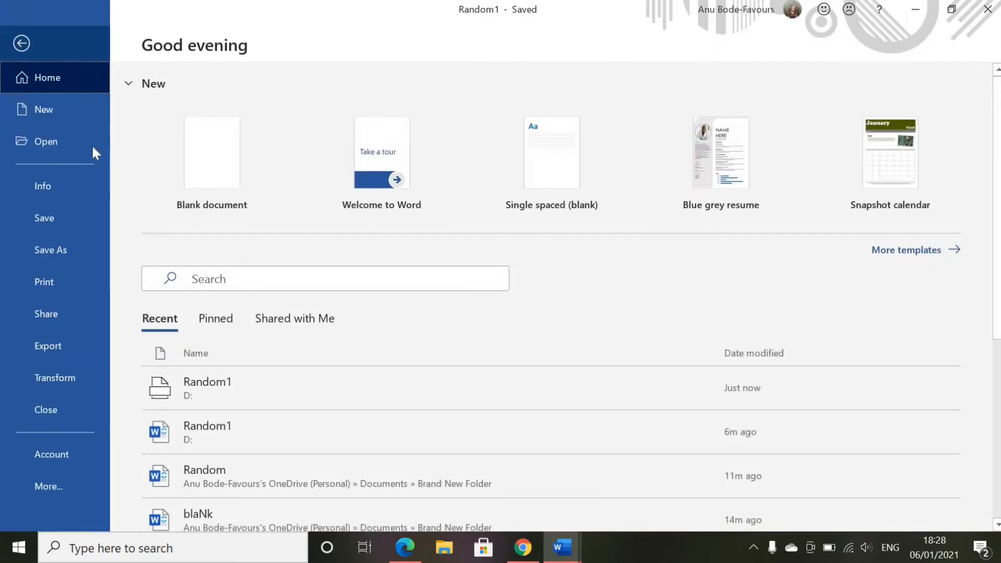
{"action": "mouse_move", "coordinate": [75, 243]}
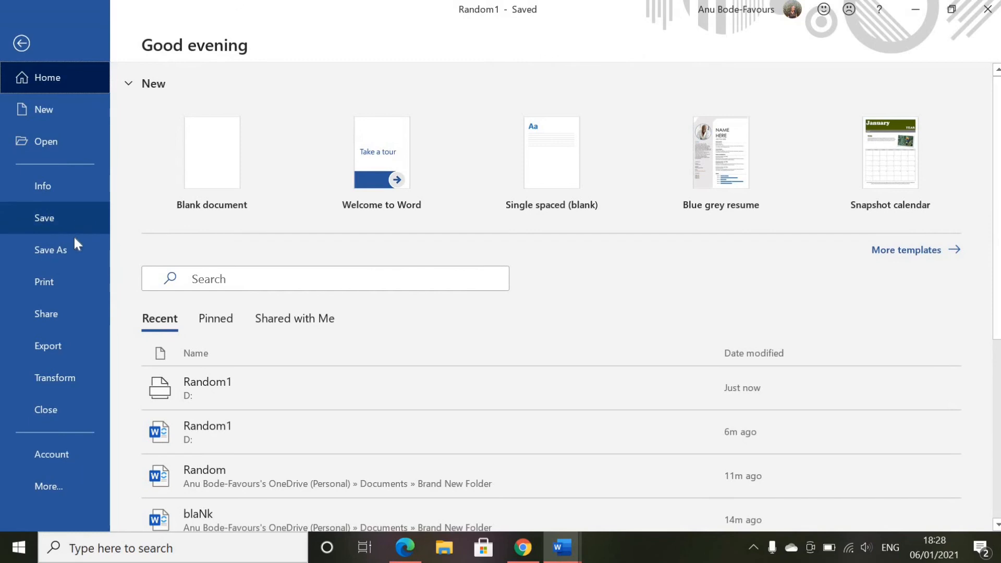
{"action": "left_click", "coordinate": [50, 250]}
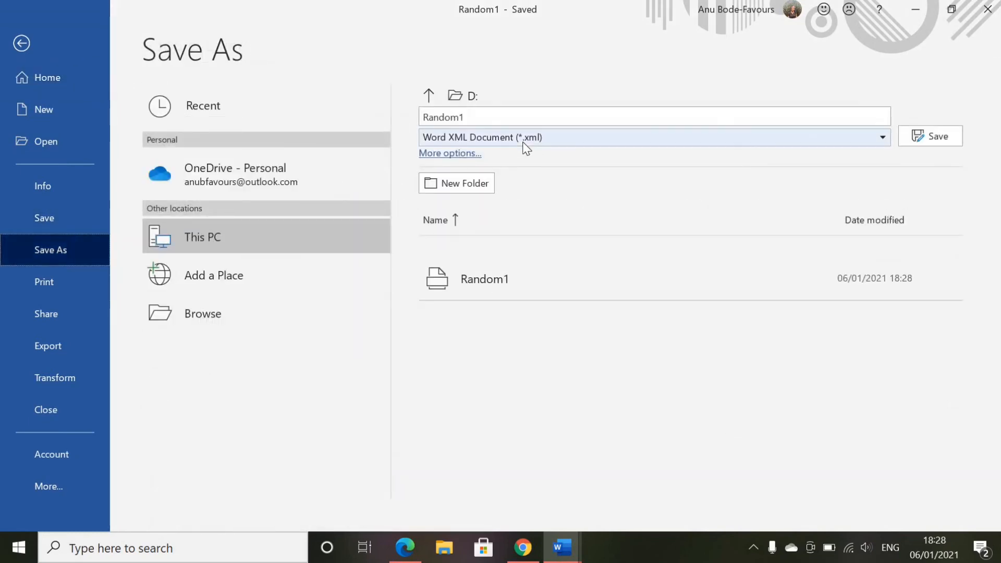